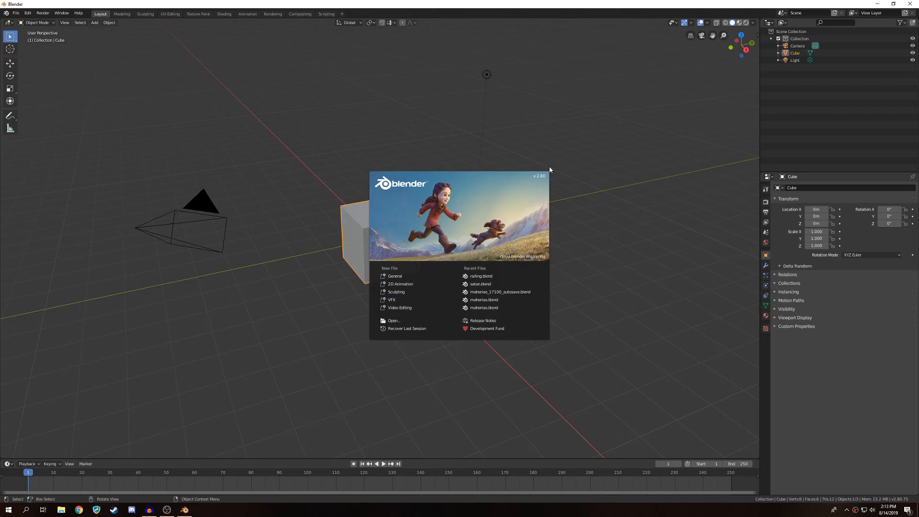
pyautogui.moveTo(571, 174)
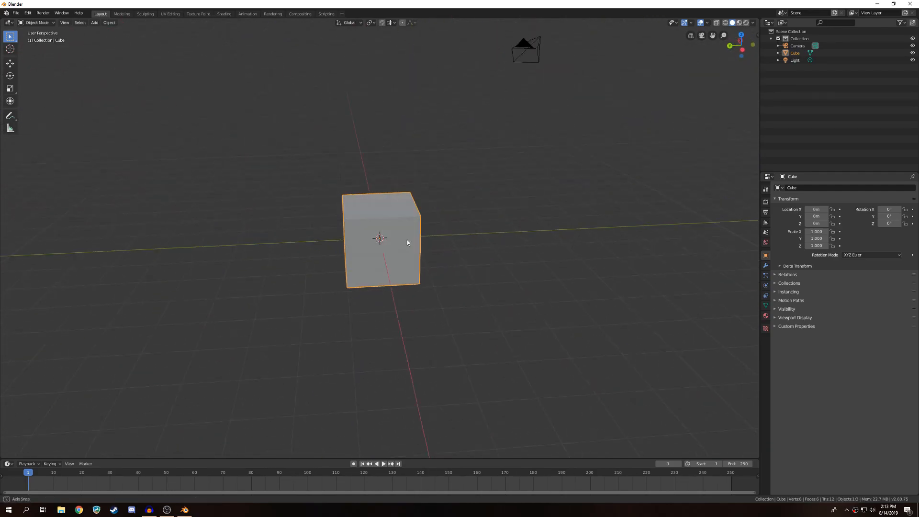
# - Orbit the default scene's viewport to face the cube head-on
pyautogui.moveTo(408, 243); pyautogui.dragTo(347, 251)
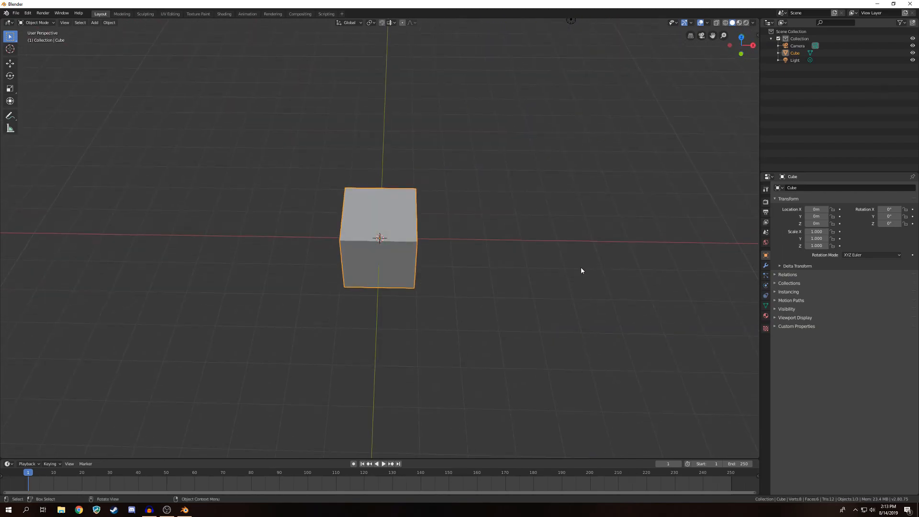
# - Subdivide the whole cube in Edit Mode into a mesh of over a million vertices
pyautogui.click(123, 13)
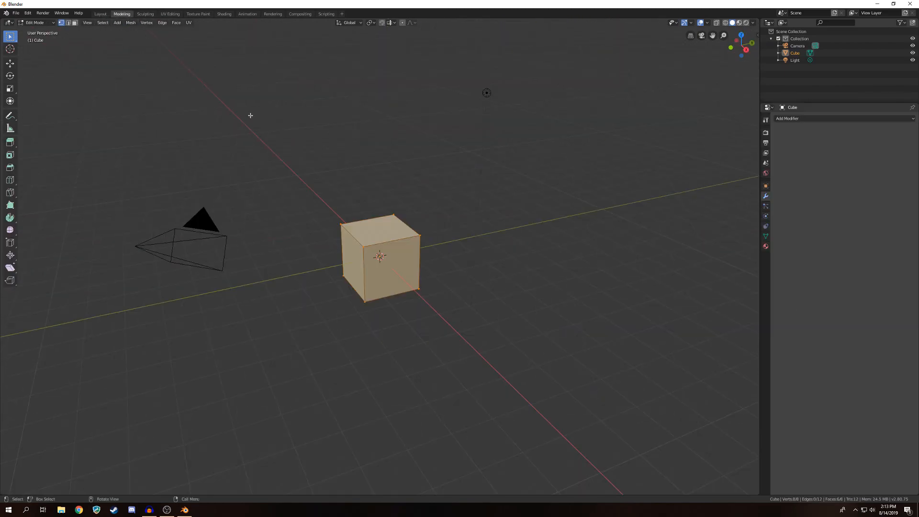
pyautogui.scroll(3)
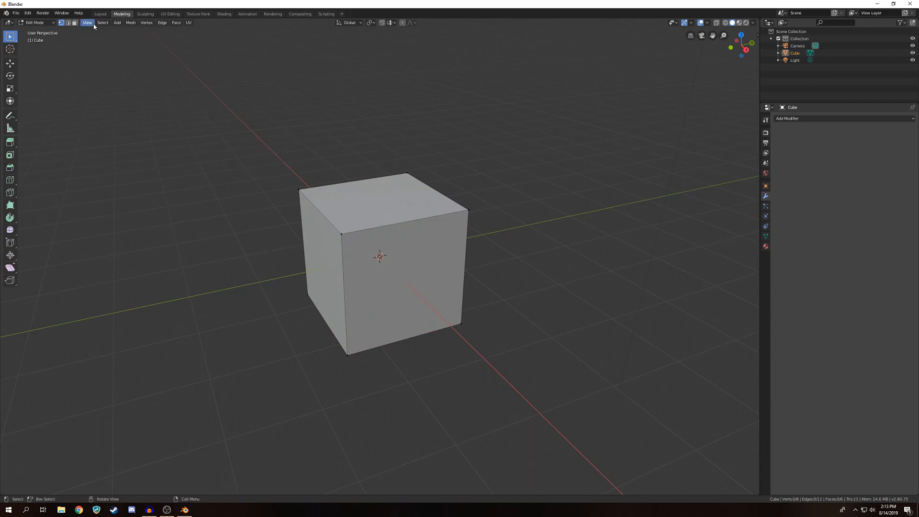
pyautogui.click(101, 13)
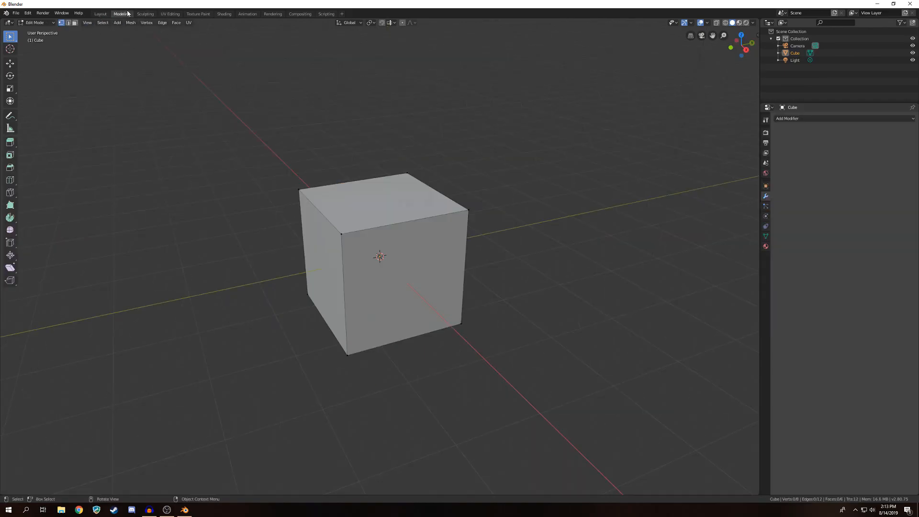
pyautogui.click(102, 13)
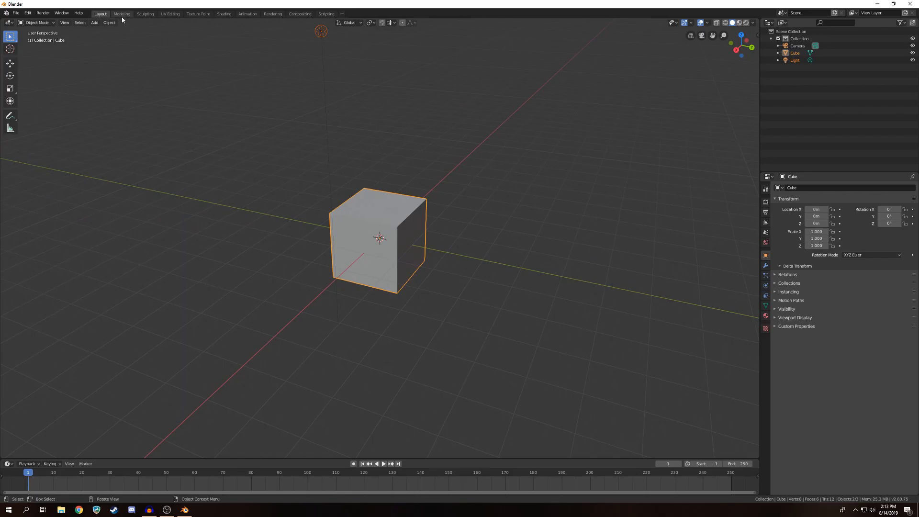
pyautogui.click(122, 14)
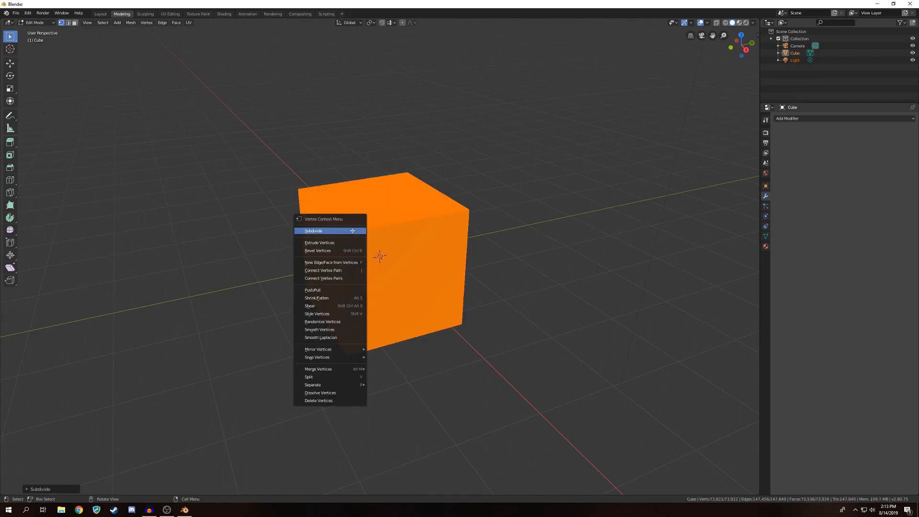
pyautogui.click(313, 230)
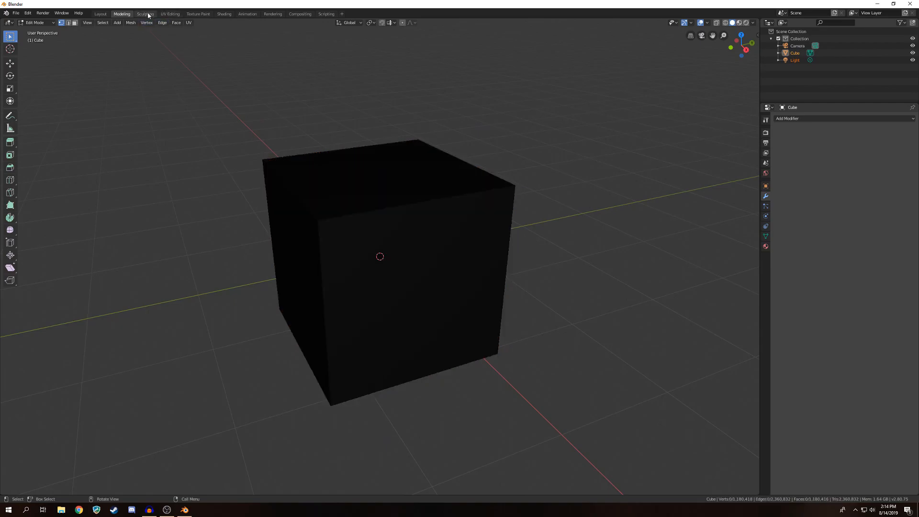
pyautogui.moveTo(146, 13)
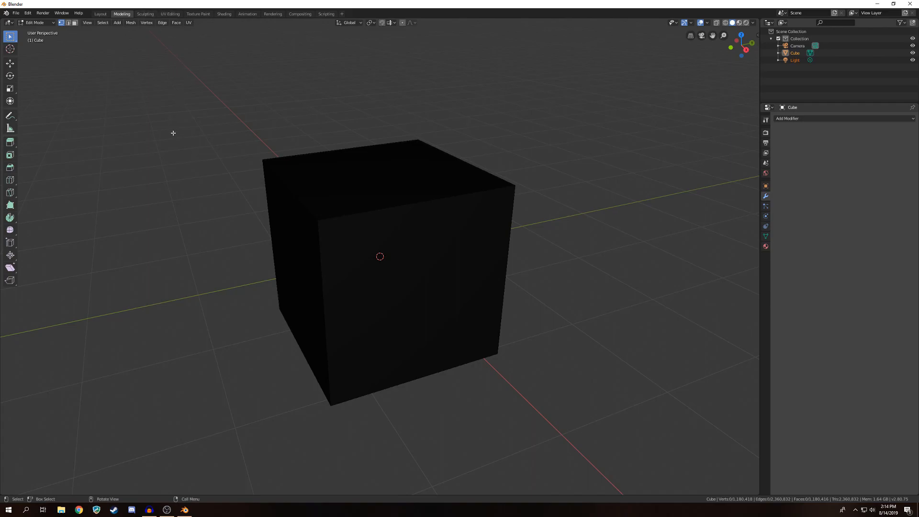
pyautogui.moveTo(187, 133)
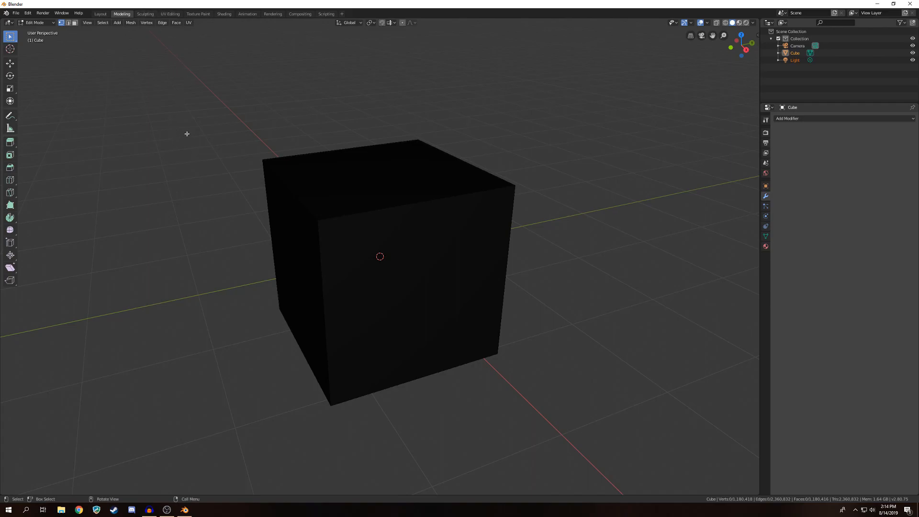
pyautogui.moveTo(145, 13)
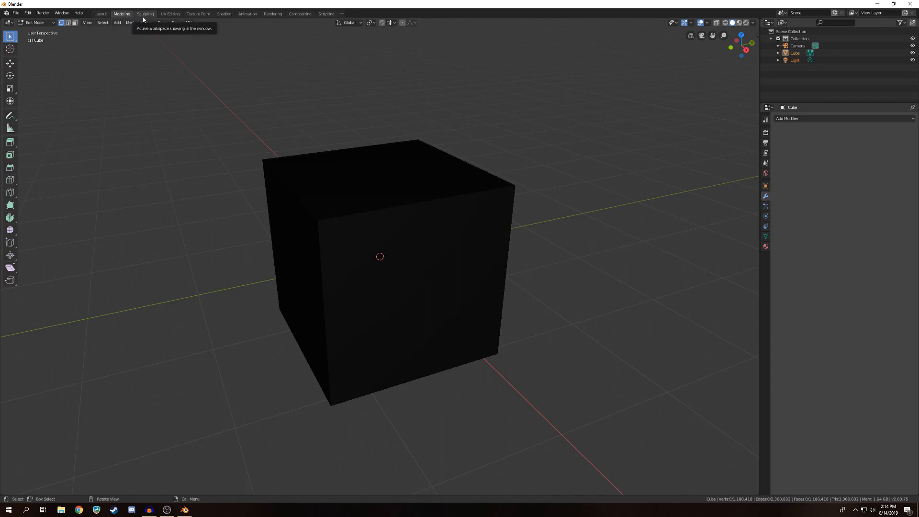
# - In Sculpting, orbit to the cube's top face and draw a raised ridge along its edge
pyautogui.click(145, 13)
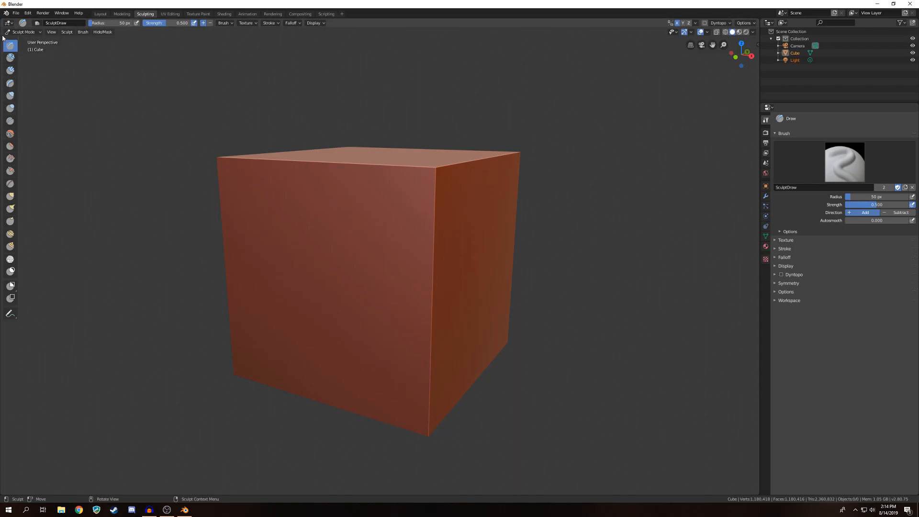
pyautogui.moveTo(8, 59)
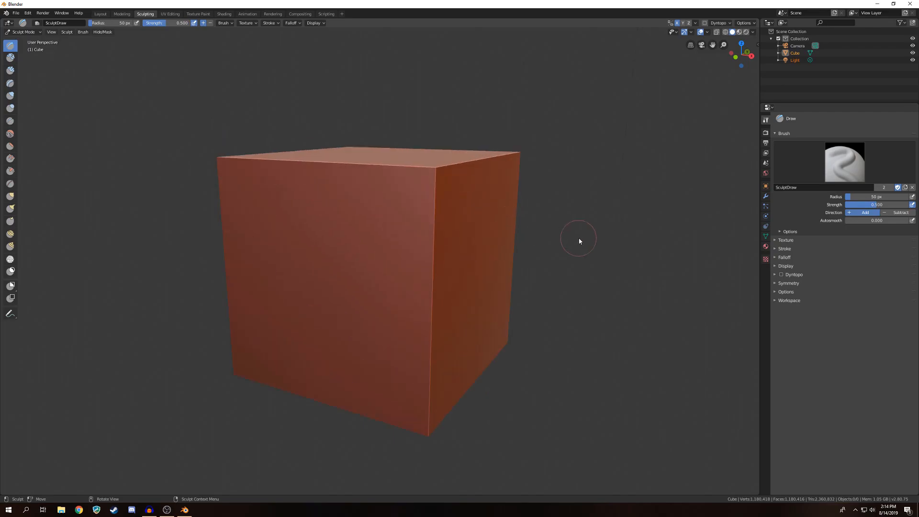
pyautogui.moveTo(579, 240); pyautogui.dragTo(470, 271)
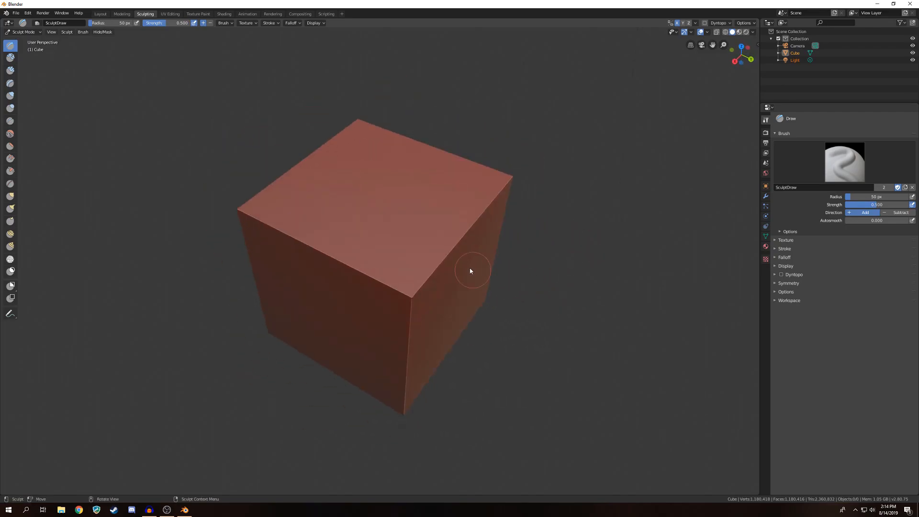
pyautogui.moveTo(469, 269); pyautogui.dragTo(170, 180)
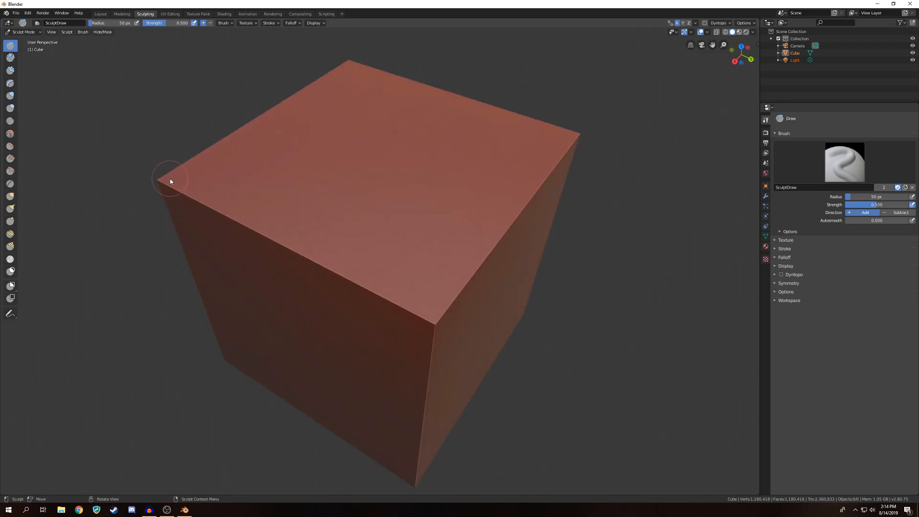
pyautogui.moveTo(170, 181); pyautogui.dragTo(503, 272)
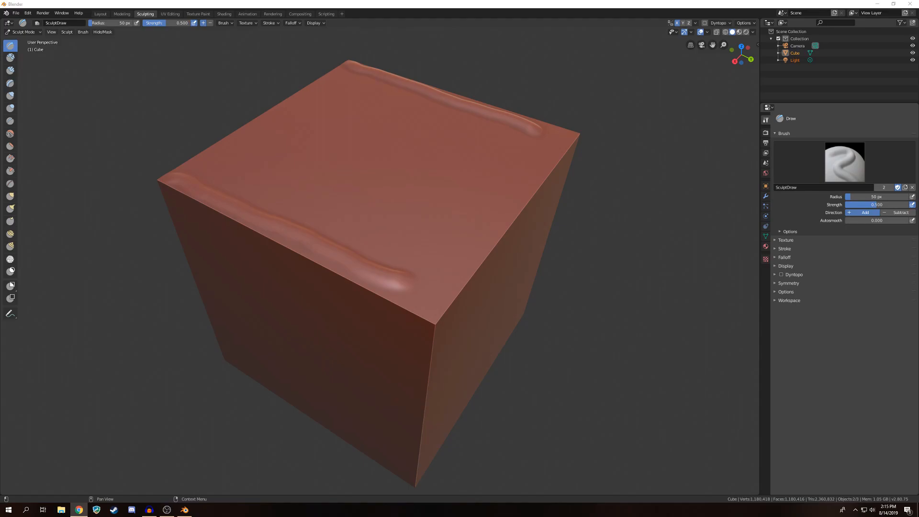
pyautogui.moveTo(421, 382)
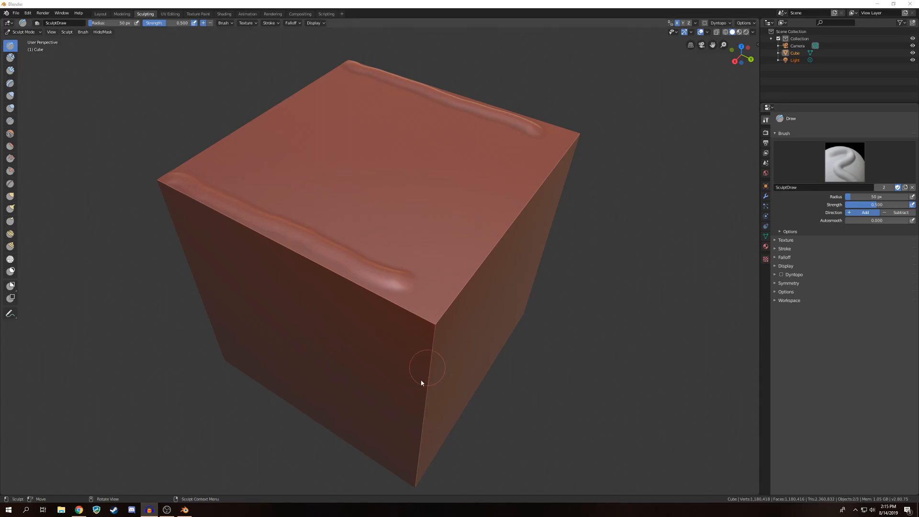
# - Thicken the two parallel top-edge ridges with a 380 px, strength 1.0 Draw brush
pyautogui.moveTo(422, 364); pyautogui.dragTo(495, 274)
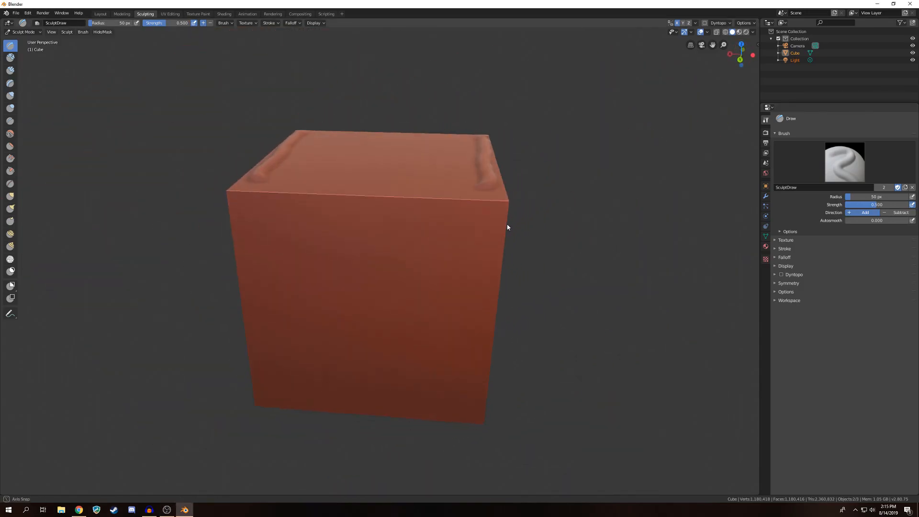
pyautogui.moveTo(507, 227); pyautogui.dragTo(348, 265)
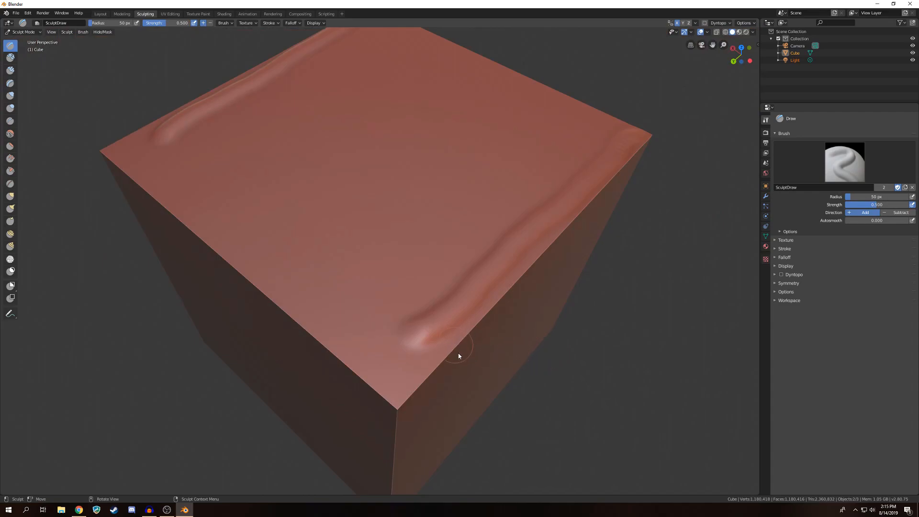
pyautogui.moveTo(458, 355); pyautogui.dragTo(464, 336)
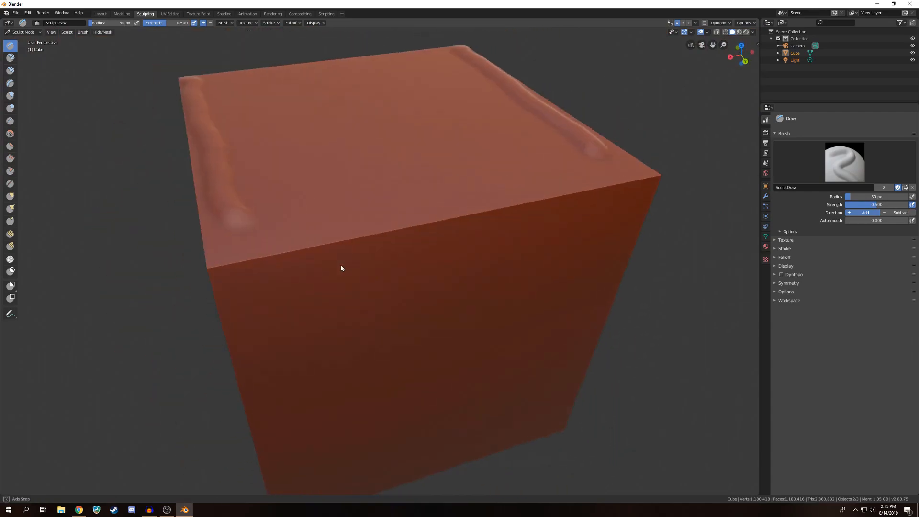
pyautogui.moveTo(341, 268); pyautogui.dragTo(286, 349)
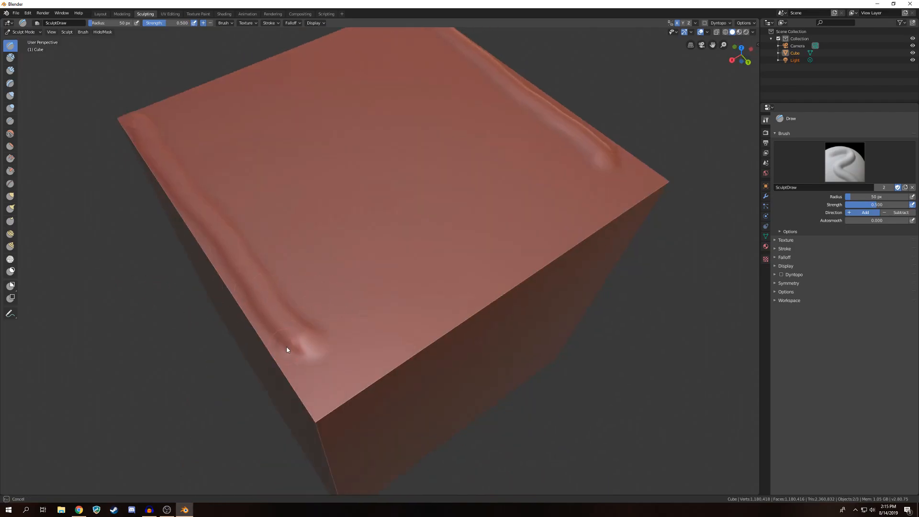
pyautogui.moveTo(287, 350); pyautogui.dragTo(191, 234)
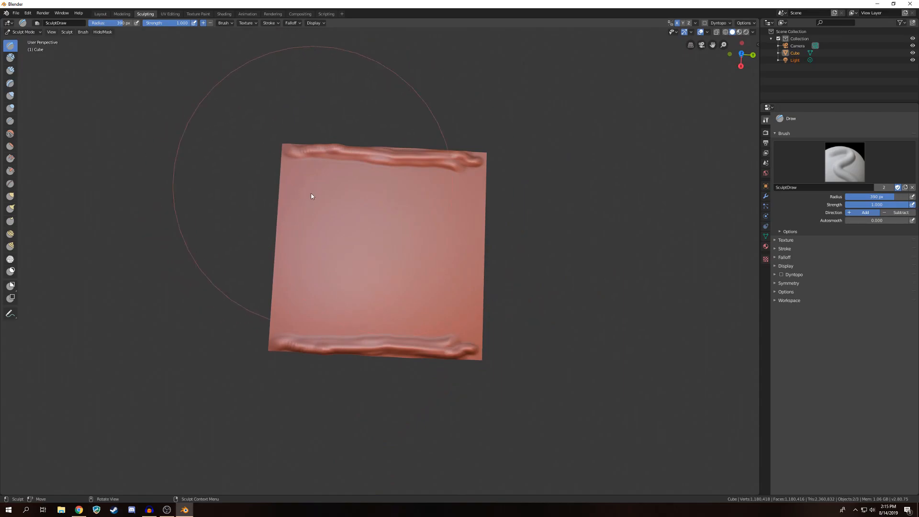
# - Raise a curved backrest bulge, a bump near the left corner, and another rounded lump
pyautogui.moveTo(310, 196); pyautogui.dragTo(298, 228)
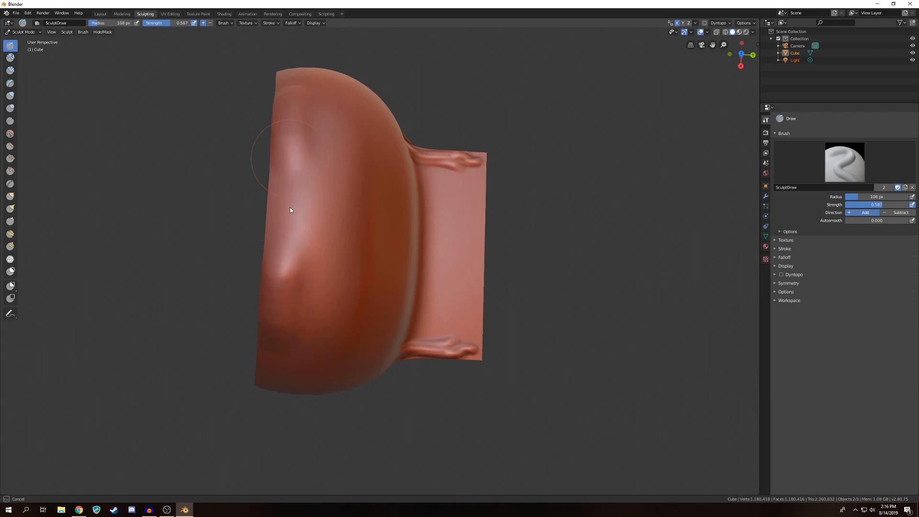
pyautogui.moveTo(290, 210); pyautogui.dragTo(305, 258)
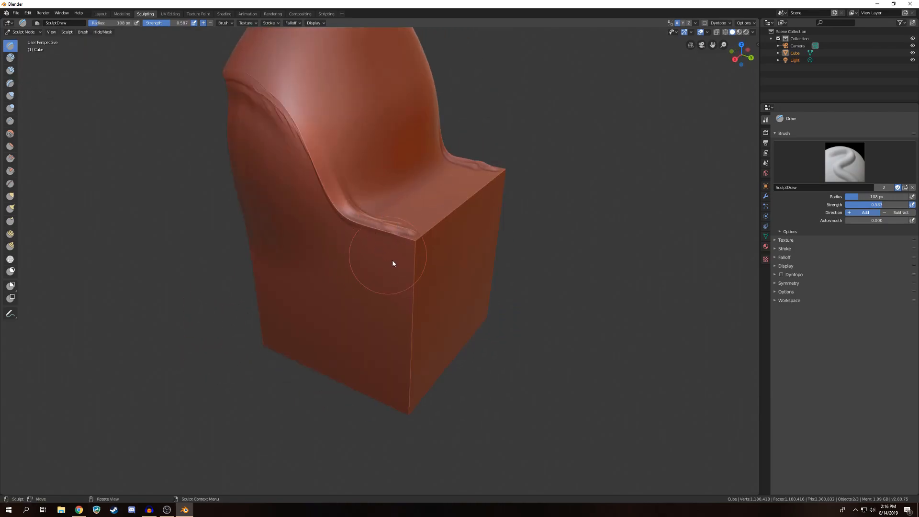
pyautogui.moveTo(392, 263); pyautogui.dragTo(221, 274)
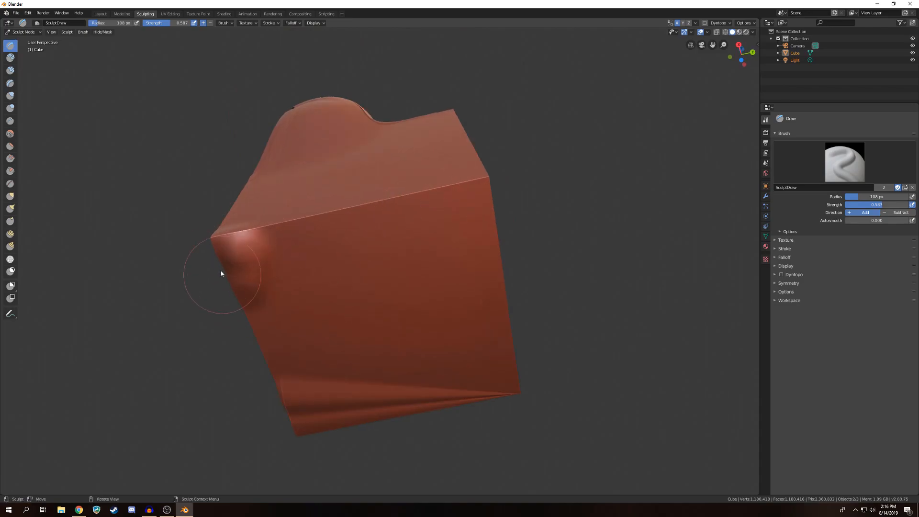
pyautogui.moveTo(221, 273); pyautogui.dragTo(243, 266)
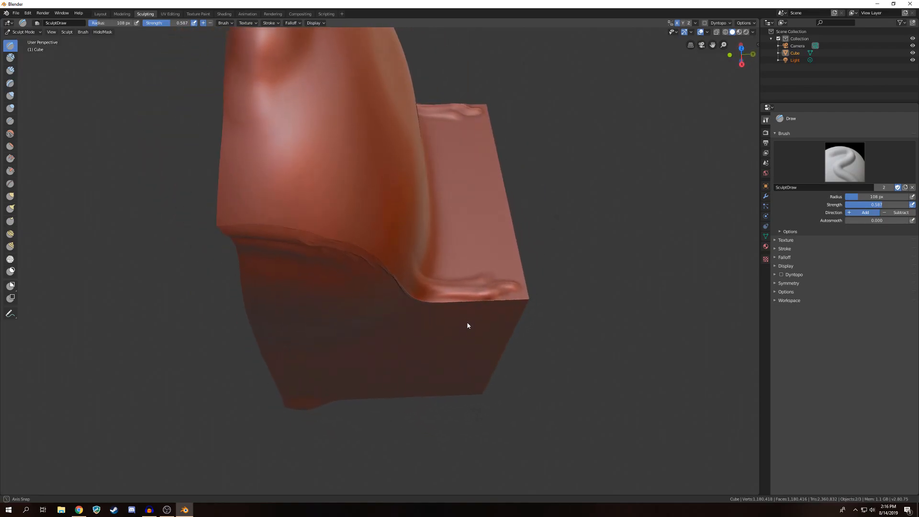
pyautogui.moveTo(468, 326); pyautogui.dragTo(305, 326)
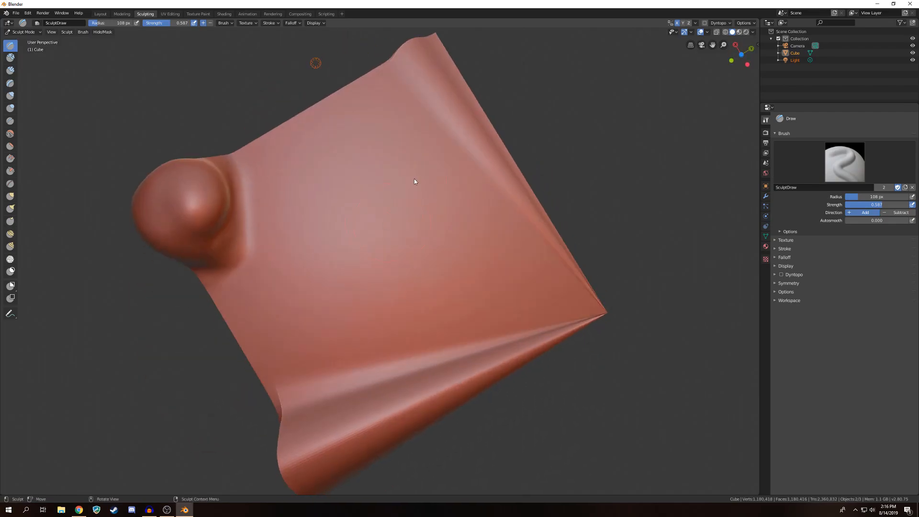
# - Carve squiggly grooves and a fan of folds into the front face with Subtract
pyautogui.moveTo(415, 181); pyautogui.dragTo(486, 205)
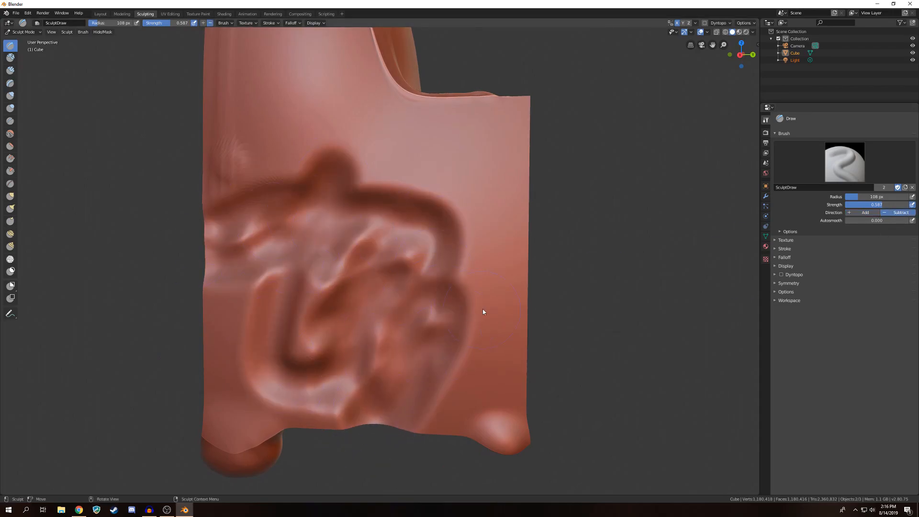
pyautogui.moveTo(483, 311); pyautogui.dragTo(464, 291)
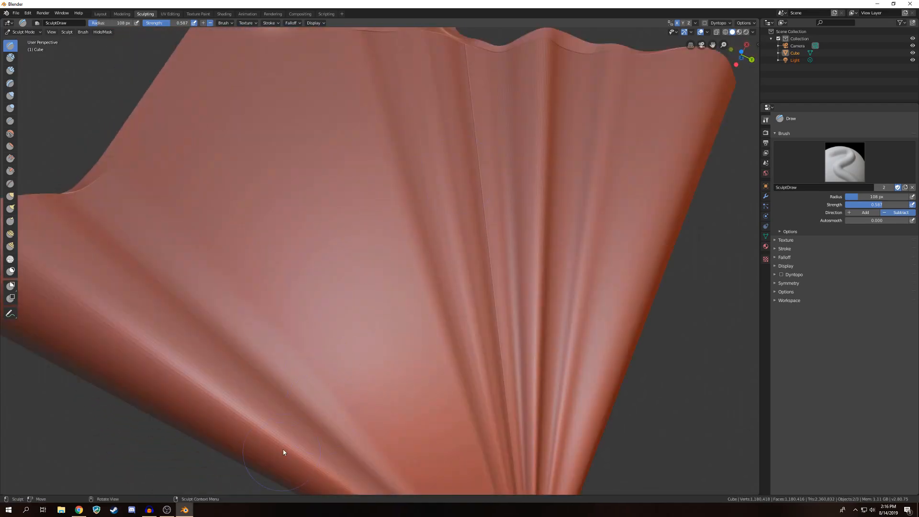
pyautogui.moveTo(283, 452); pyautogui.dragTo(375, 177)
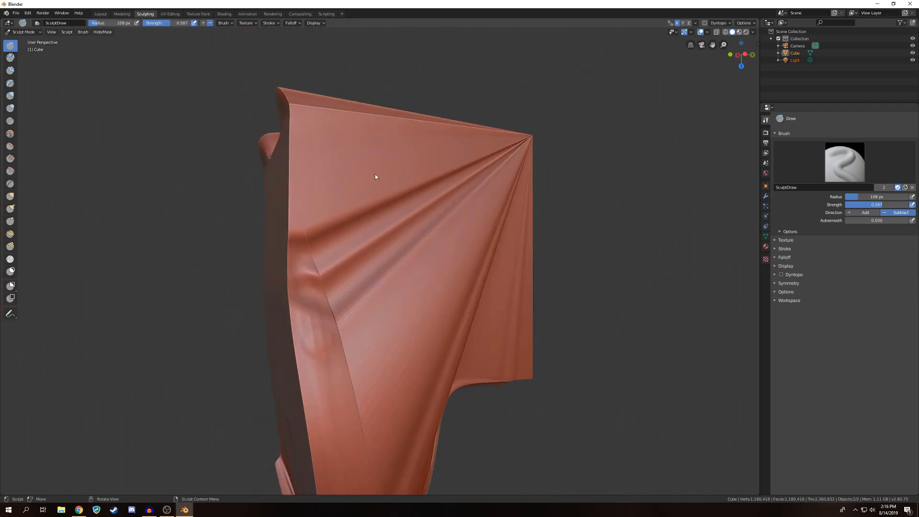
pyautogui.moveTo(375, 177); pyautogui.dragTo(412, 161)
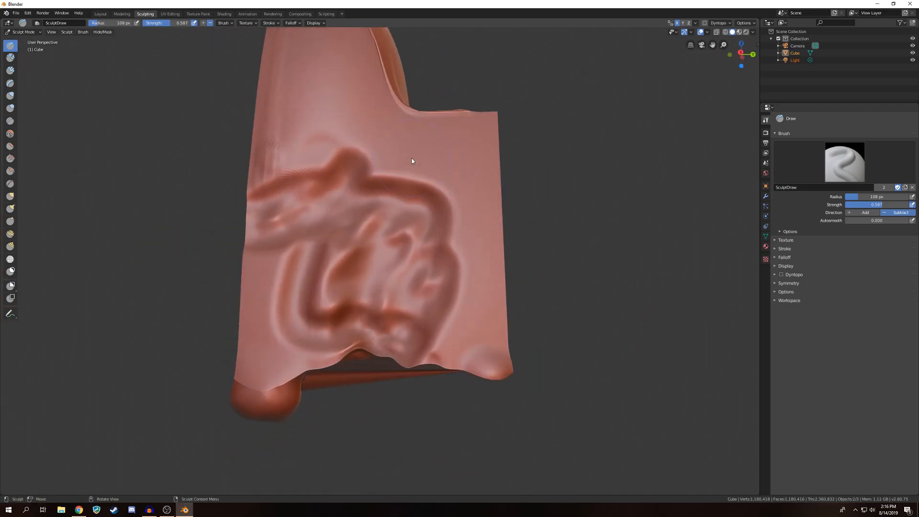
pyautogui.moveTo(410, 161); pyautogui.dragTo(486, 256)
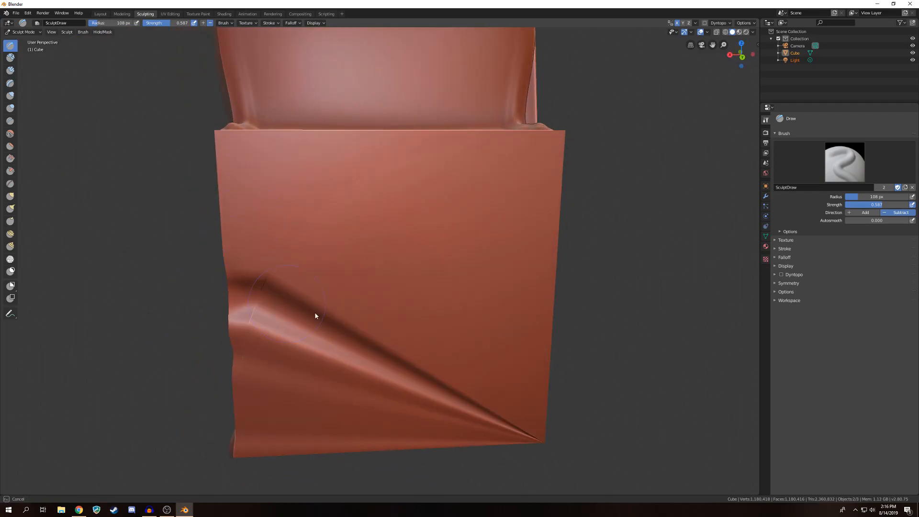
pyautogui.moveTo(315, 316); pyautogui.dragTo(207, 283)
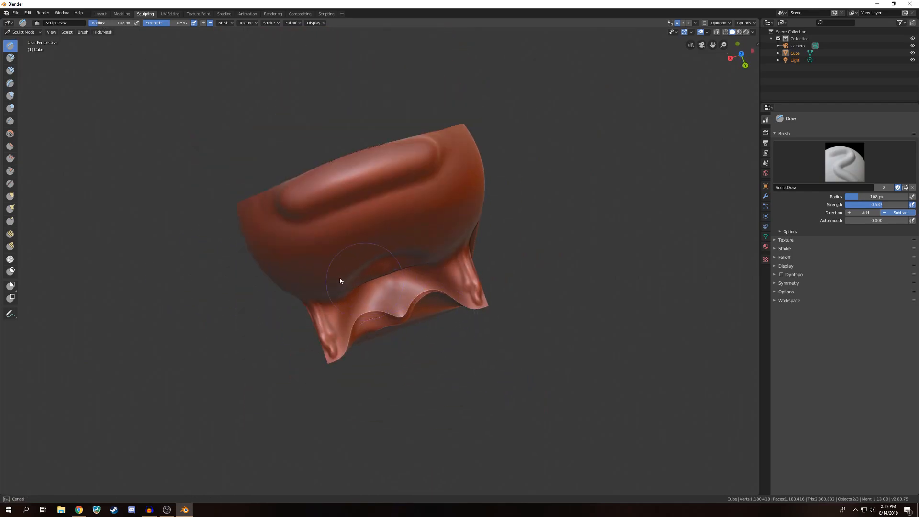
# - Carve a dent in the upper surface and deepen hollows across the face
pyautogui.moveTo(340, 281); pyautogui.dragTo(420, 210)
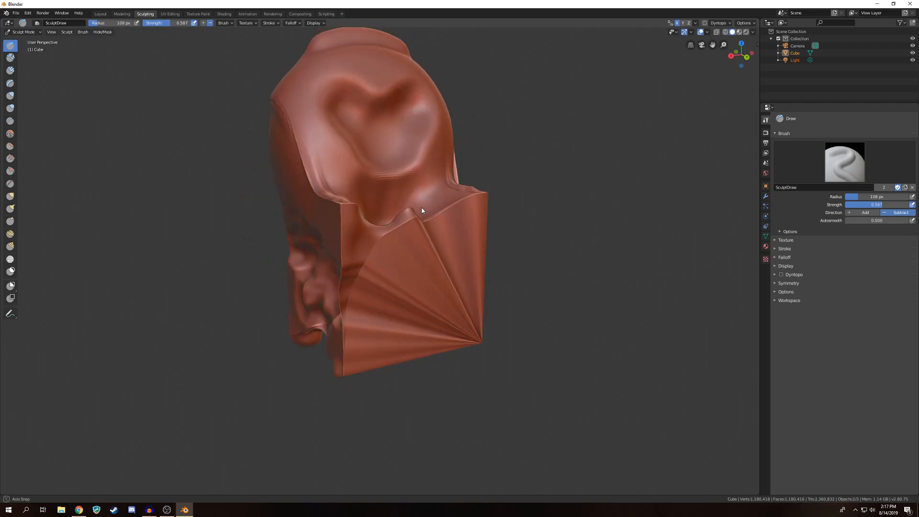
pyautogui.moveTo(420, 211); pyautogui.dragTo(375, 245)
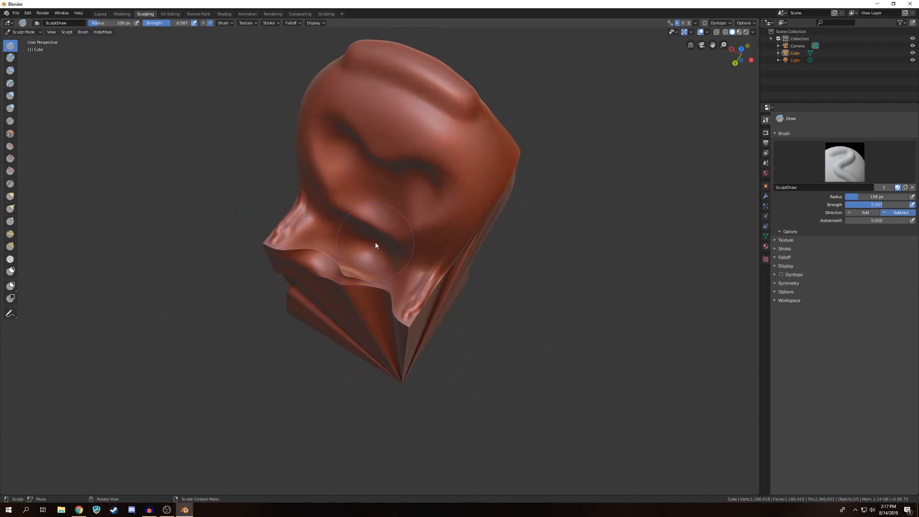
pyautogui.moveTo(375, 246); pyautogui.dragTo(371, 237)
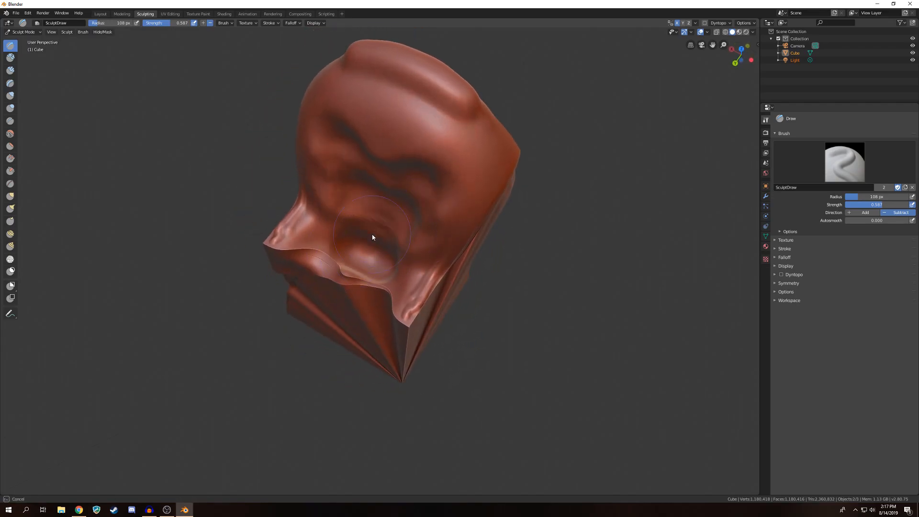
pyautogui.moveTo(372, 237); pyautogui.dragTo(413, 247)
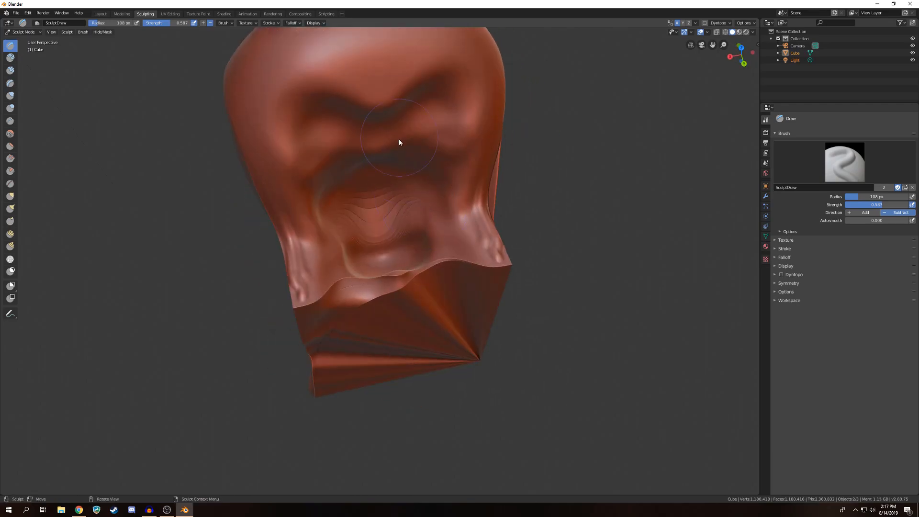
pyautogui.moveTo(399, 142); pyautogui.dragTo(393, 180)
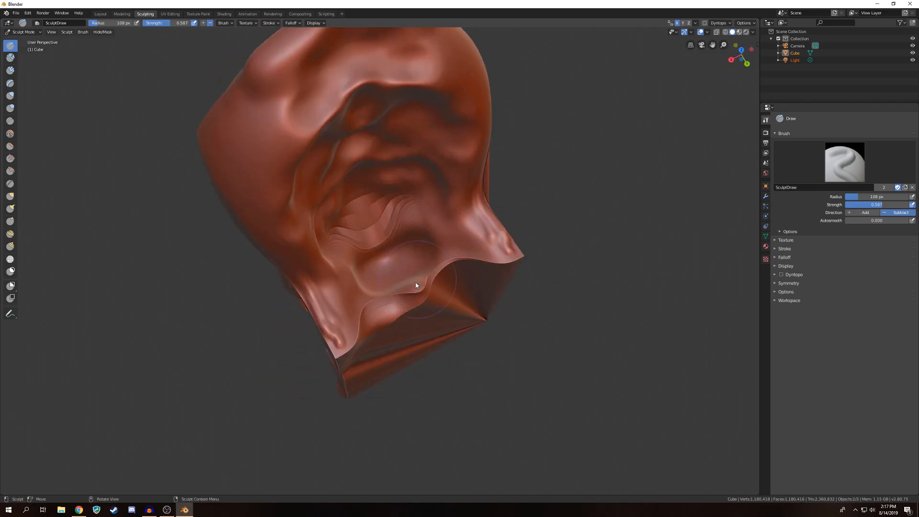
pyautogui.moveTo(416, 285); pyautogui.dragTo(372, 238)
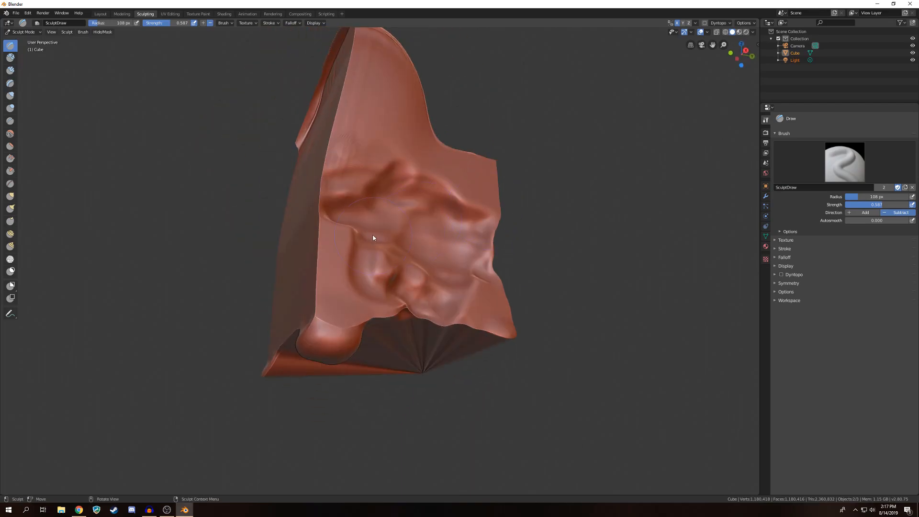
pyautogui.moveTo(372, 238); pyautogui.dragTo(399, 179)
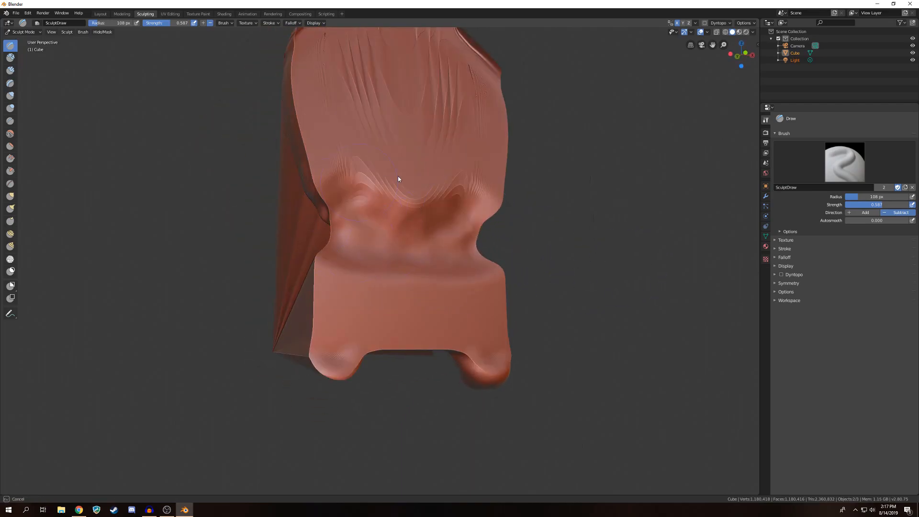
pyautogui.moveTo(398, 178); pyautogui.dragTo(379, 235)
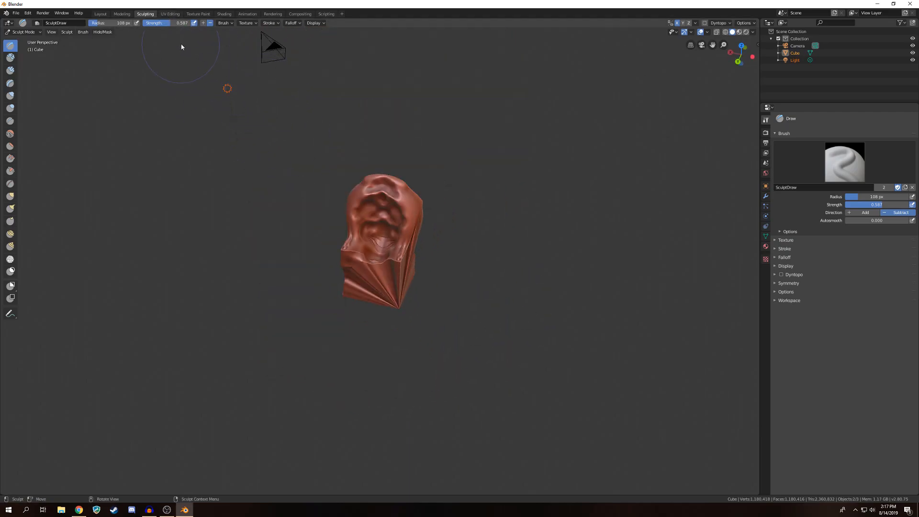
pyautogui.moveTo(182, 47); pyautogui.dragTo(469, 229)
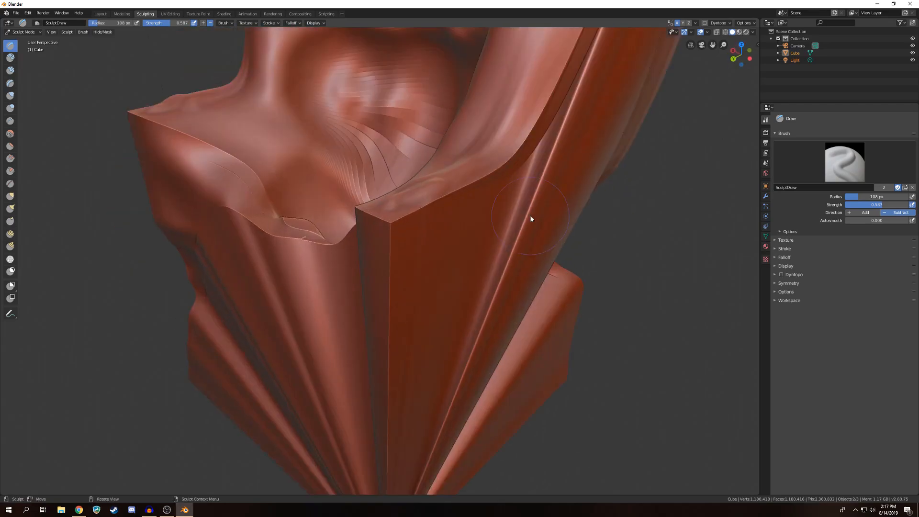
pyautogui.moveTo(530, 219); pyautogui.dragTo(437, 308)
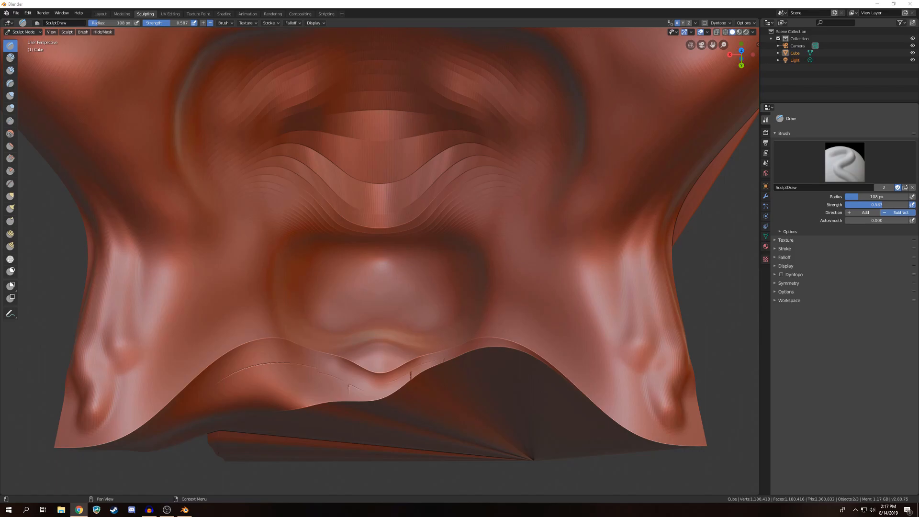
pyautogui.moveTo(563, 279)
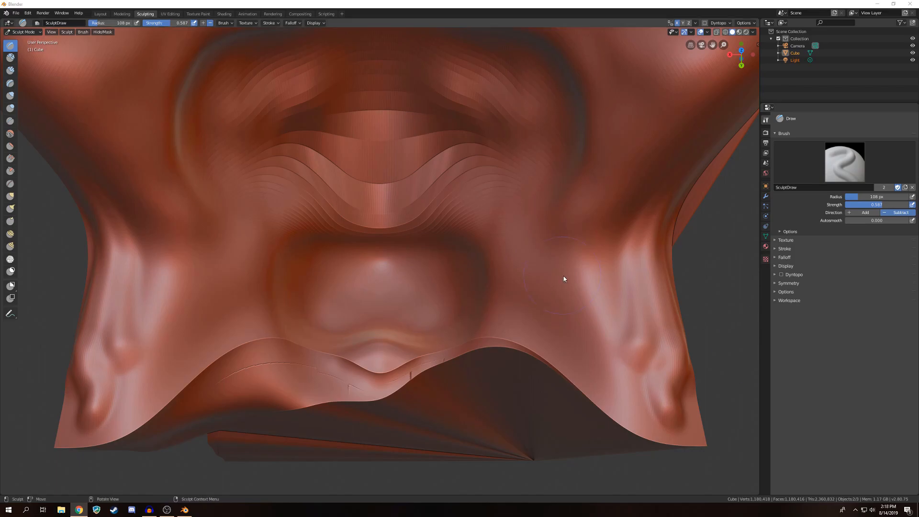
pyautogui.moveTo(669, 236)
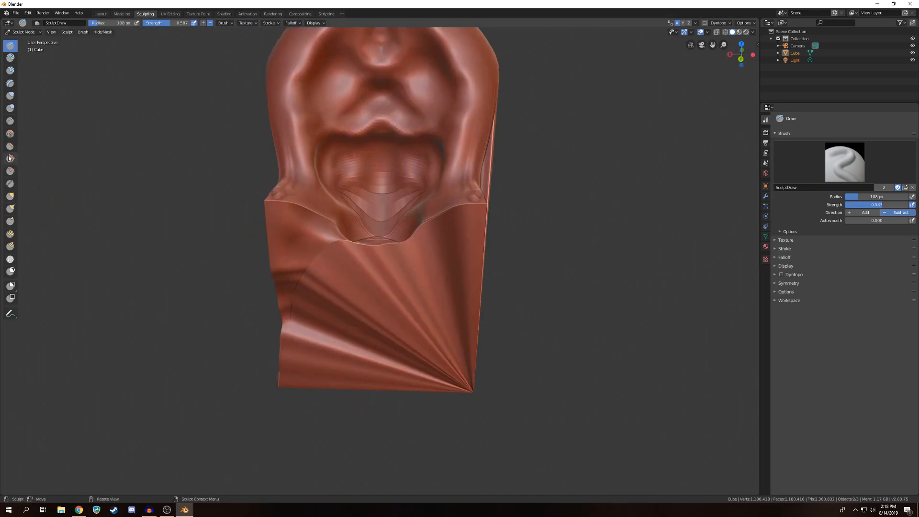
# - Smooth the chair's ridged back, hollowed back, side folds and inner bumps with the Smooth brush
pyautogui.click(8, 138)
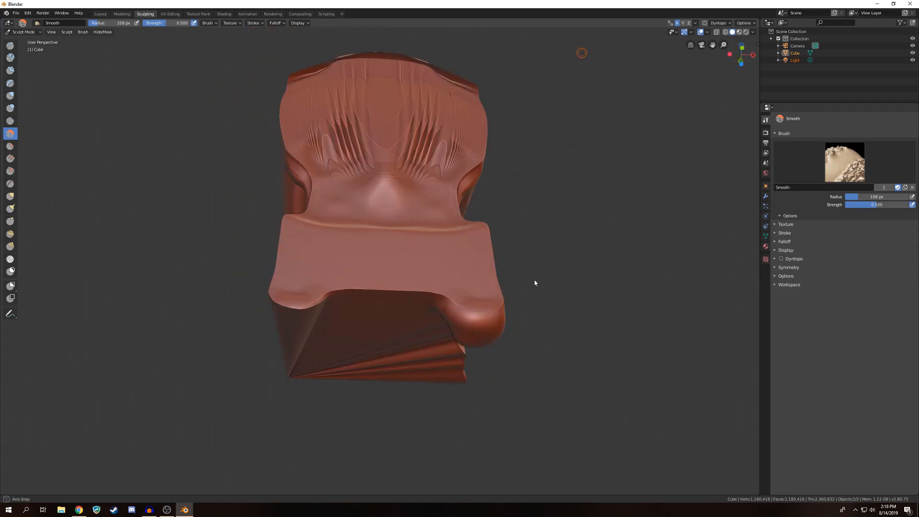
pyautogui.moveTo(535, 283); pyautogui.dragTo(379, 204)
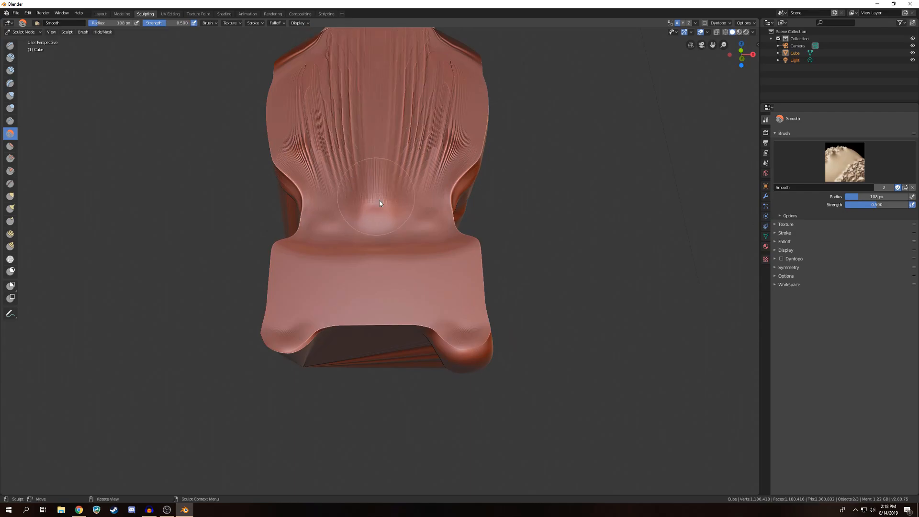
pyautogui.moveTo(379, 203); pyautogui.dragTo(558, 342)
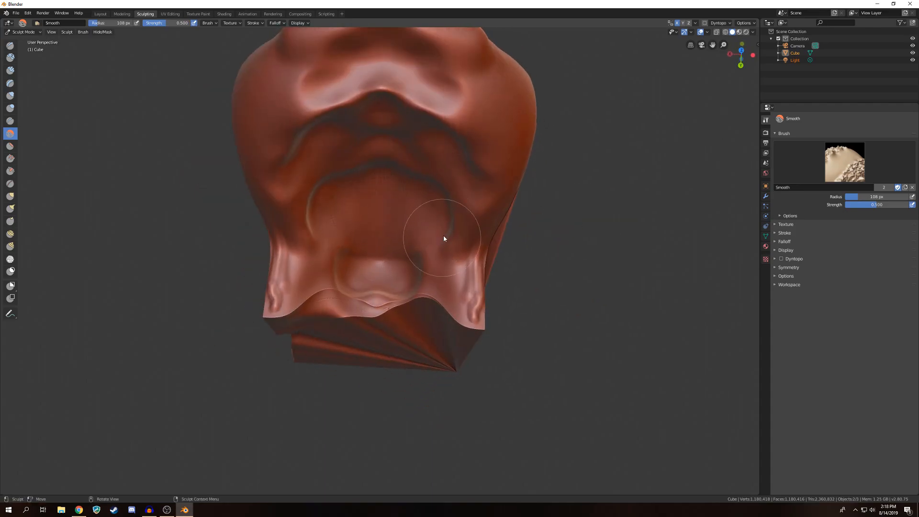
pyautogui.moveTo(444, 238); pyautogui.dragTo(271, 332)
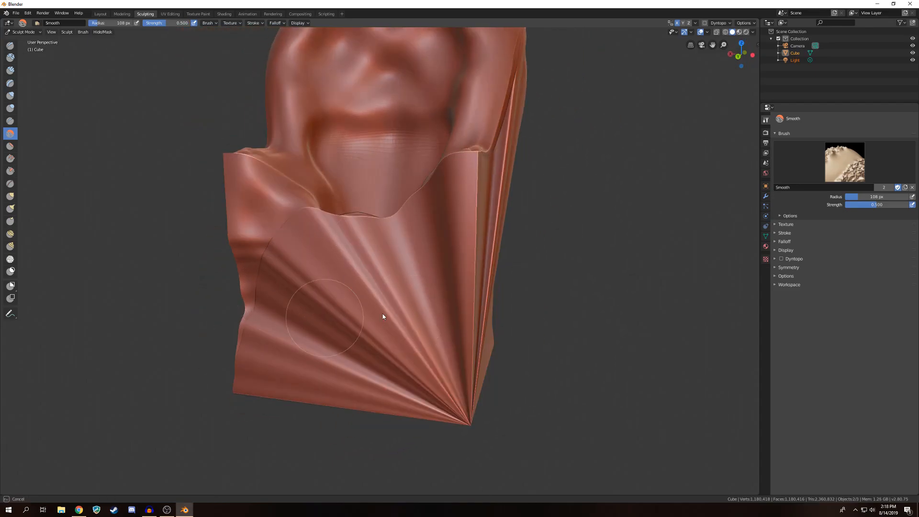
pyautogui.moveTo(381, 317); pyautogui.dragTo(358, 189)
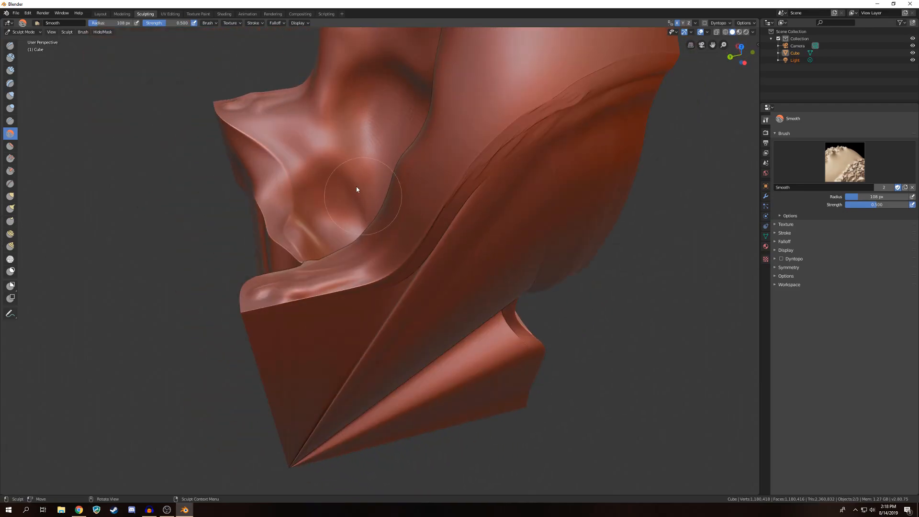
pyautogui.moveTo(356, 189); pyautogui.dragTo(412, 196)
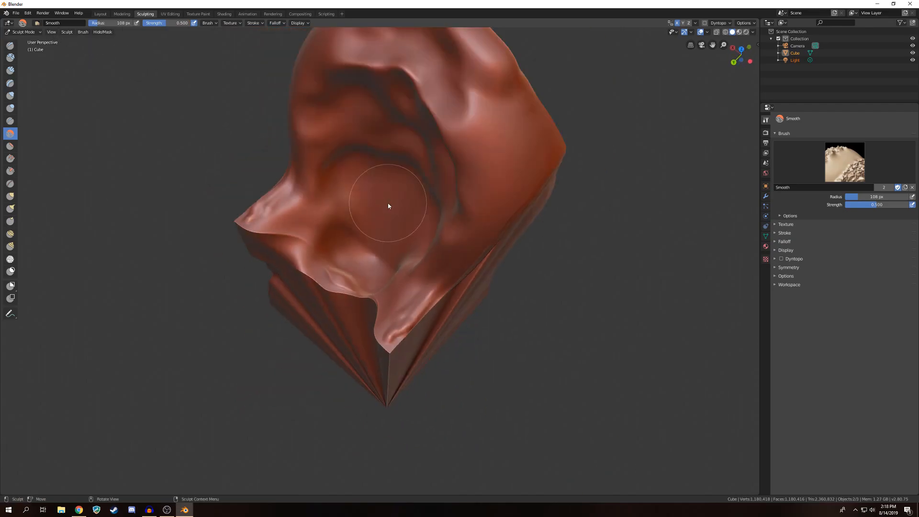
pyautogui.moveTo(386, 206); pyautogui.dragTo(371, 105)
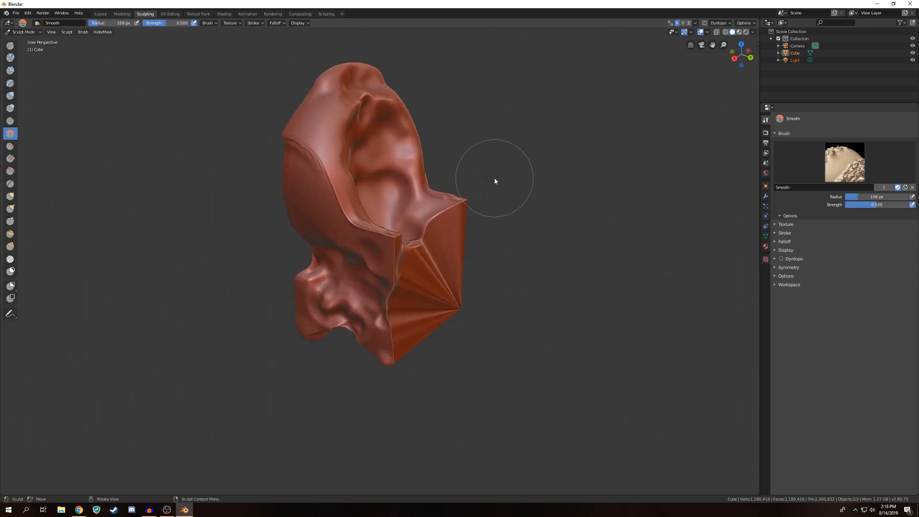
pyautogui.moveTo(495, 181); pyautogui.dragTo(408, 286)
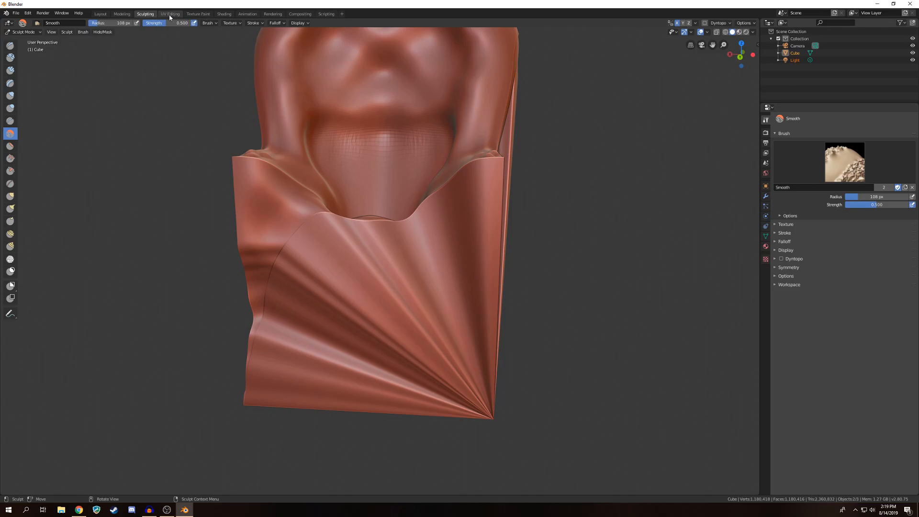
# - Switch through the UV Editing workspace into Texture Paint, viewing the chair from above
pyautogui.click(169, 14)
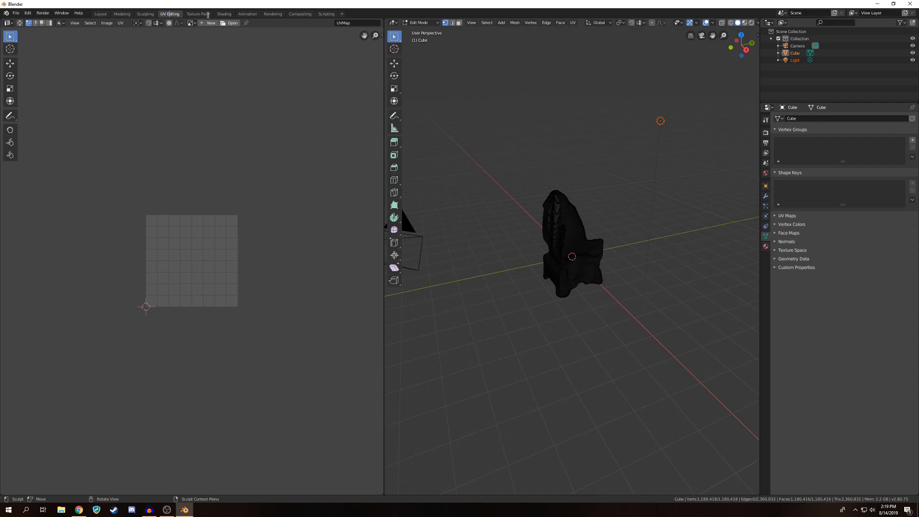
pyautogui.click(901, 4)
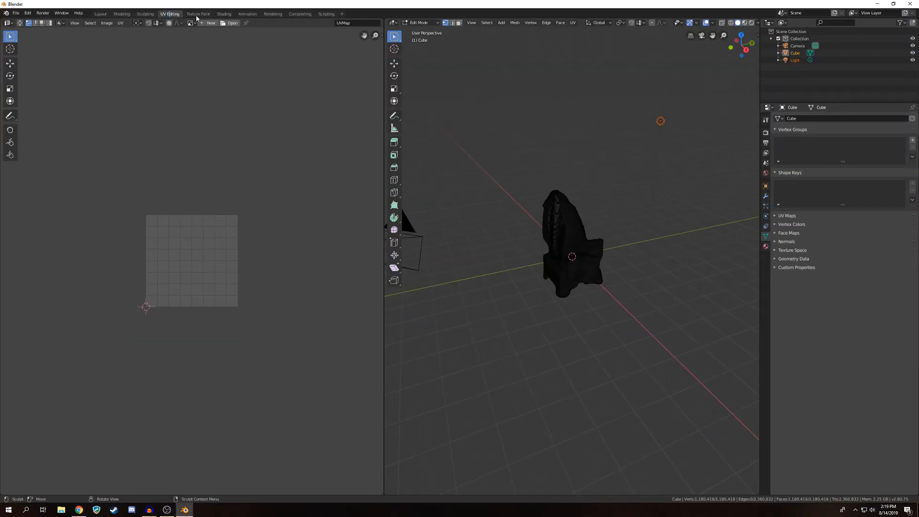
pyautogui.click(199, 13)
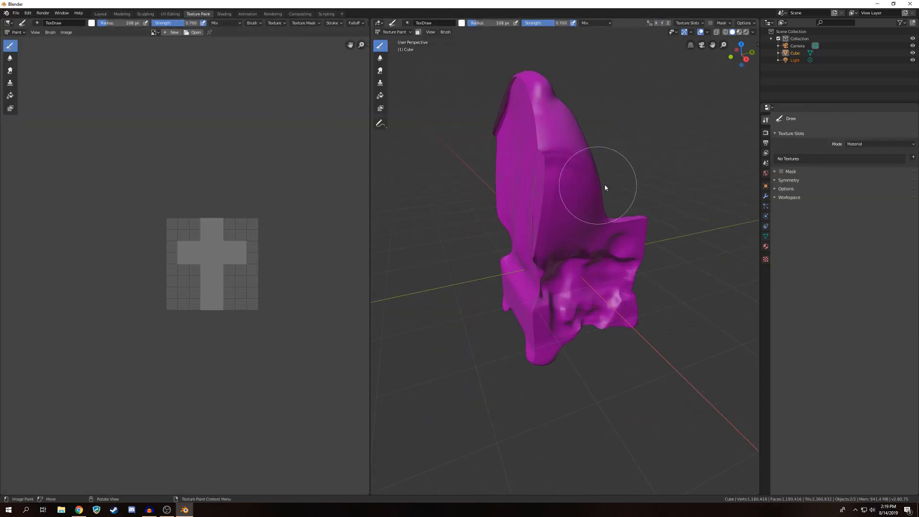
pyautogui.moveTo(606, 188); pyautogui.dragTo(593, 195)
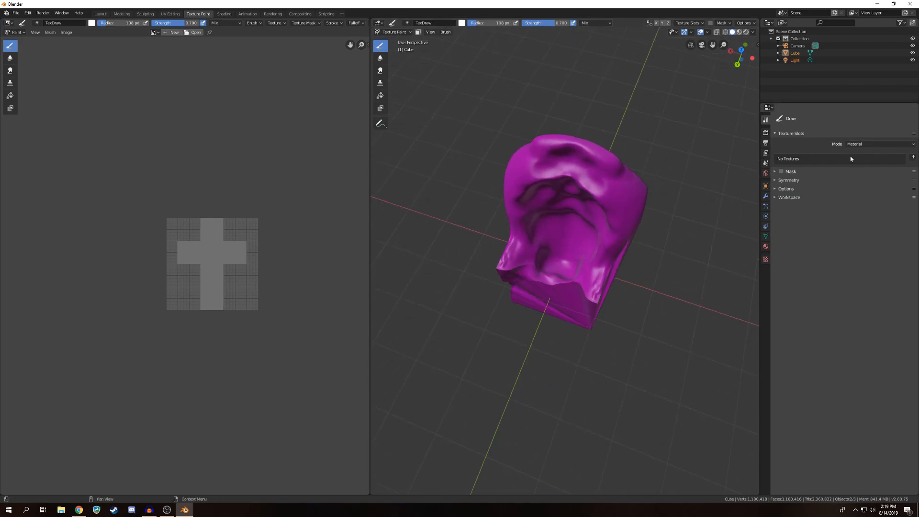
# - Add a Base Color texture slot and set the slot mode to Single Image
pyautogui.click(913, 156)
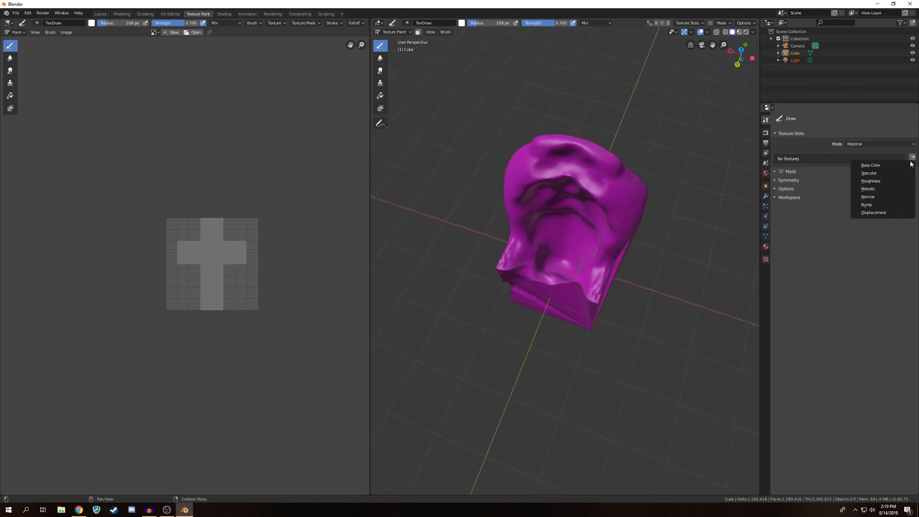
pyautogui.click(870, 165)
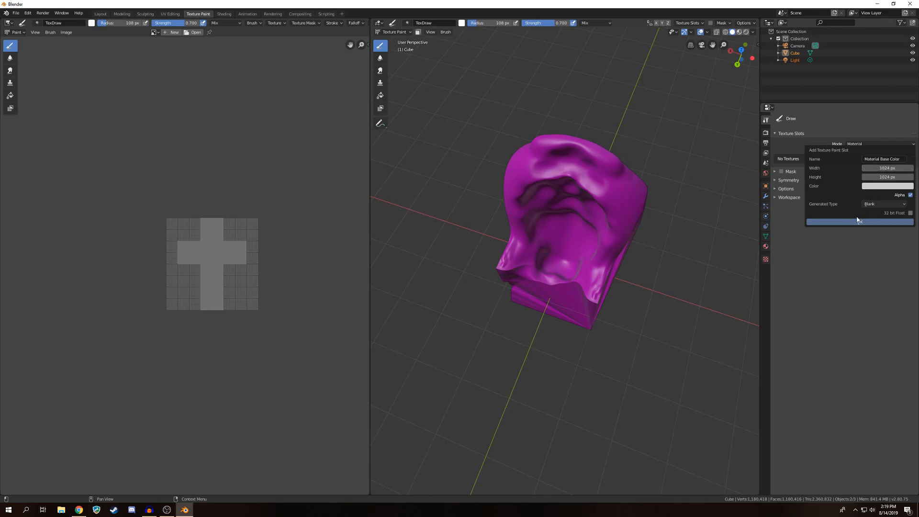
pyautogui.click(877, 144)
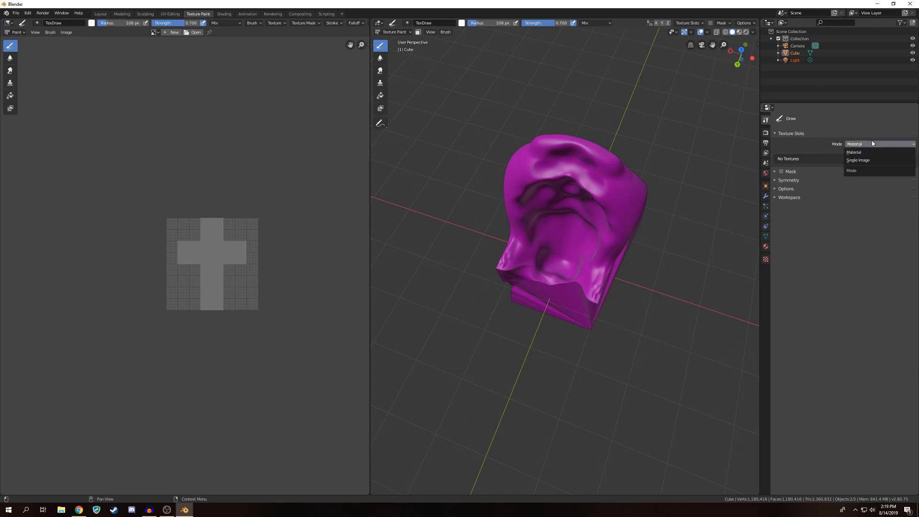
pyautogui.click(858, 160)
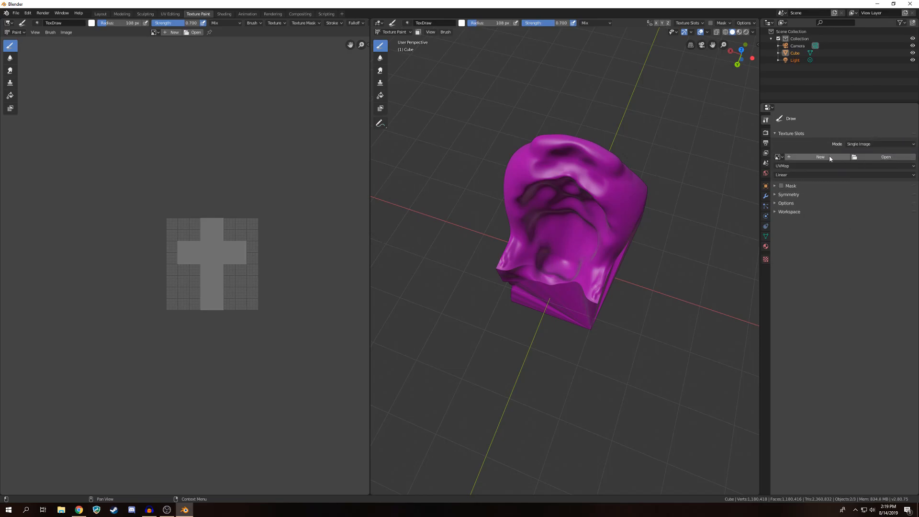
# - Enter width 15360 and height 8640 in the New Image popup
pyautogui.click(820, 157)
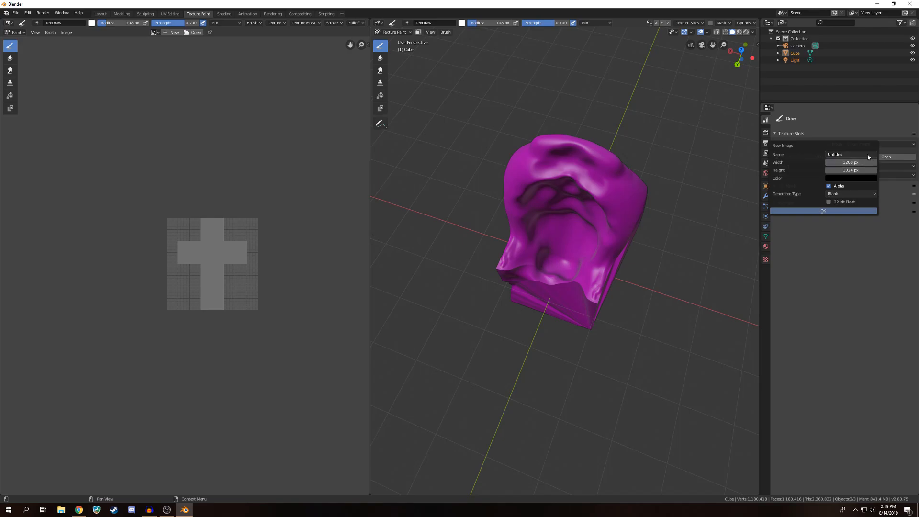
pyautogui.click(851, 161)
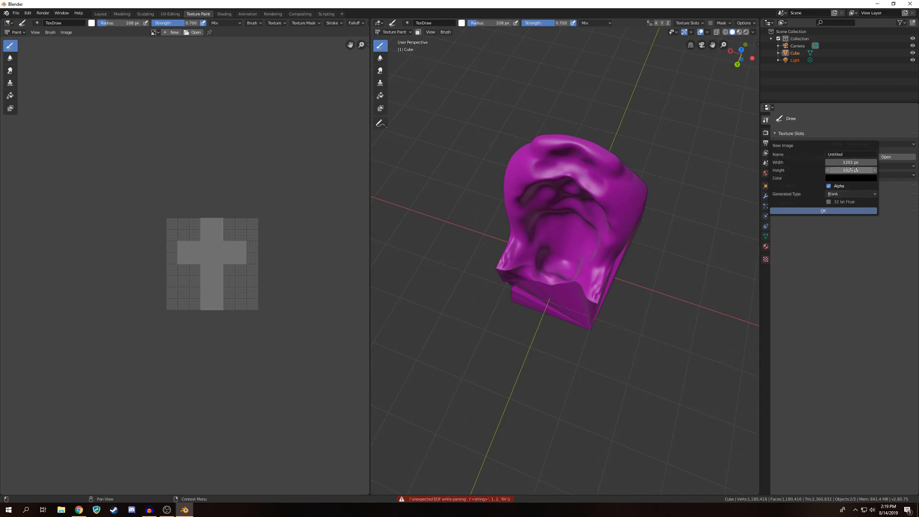
pyautogui.click(851, 170)
pyautogui.write('8640')
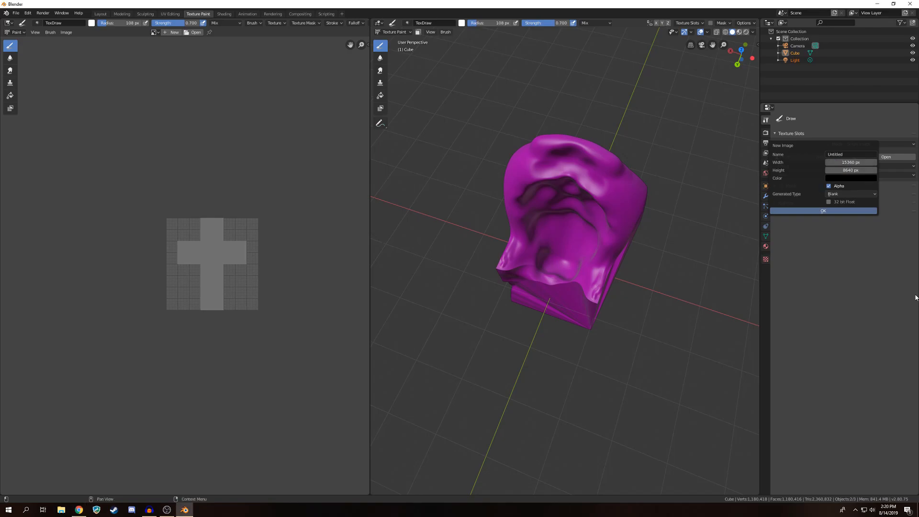
pyautogui.click(823, 211)
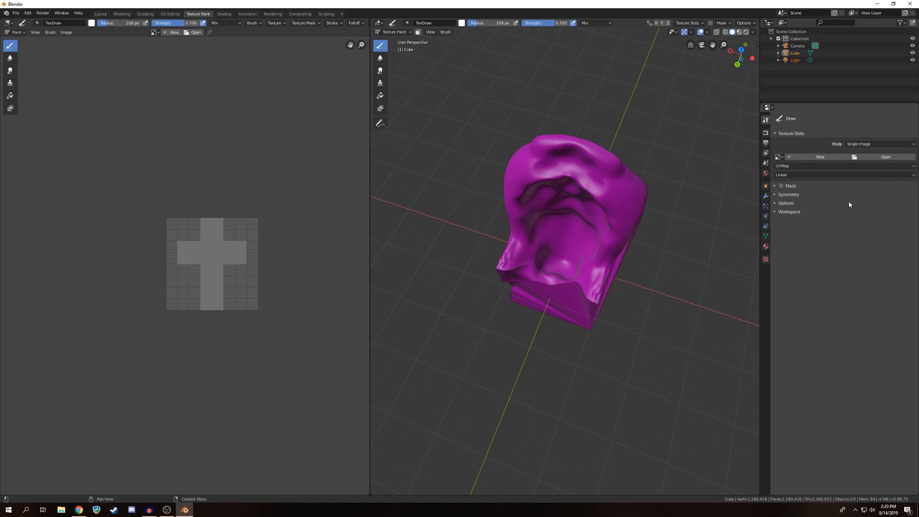
pyautogui.click(819, 156)
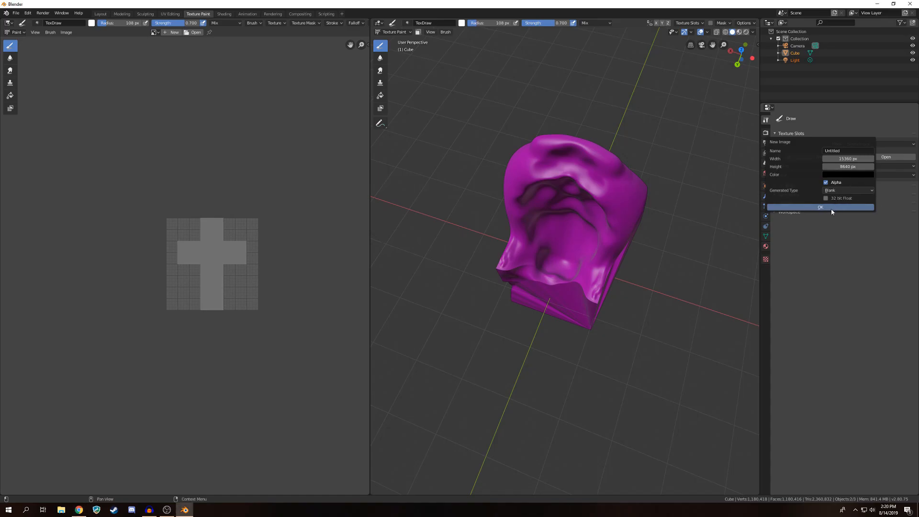
# - Confirm the 15360 × 8640 new image, which freezes Blender
pyautogui.click(820, 207)
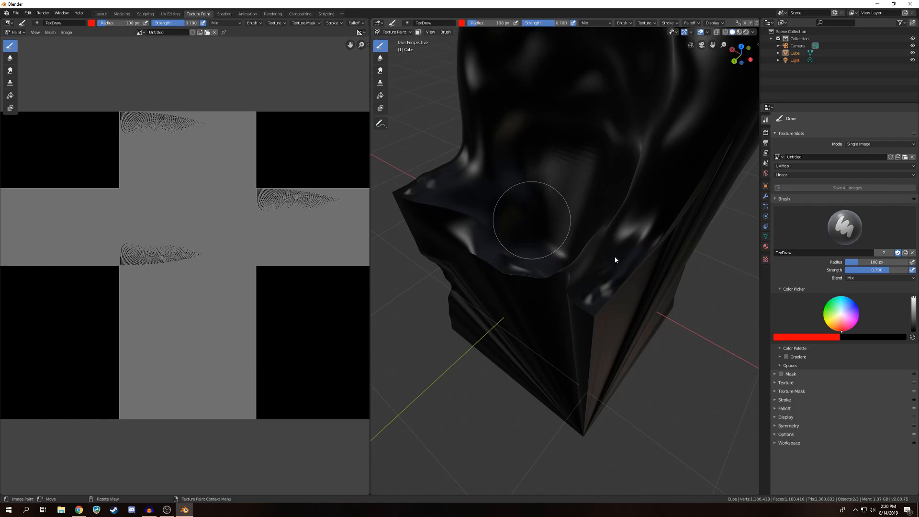
pyautogui.moveTo(613, 158)
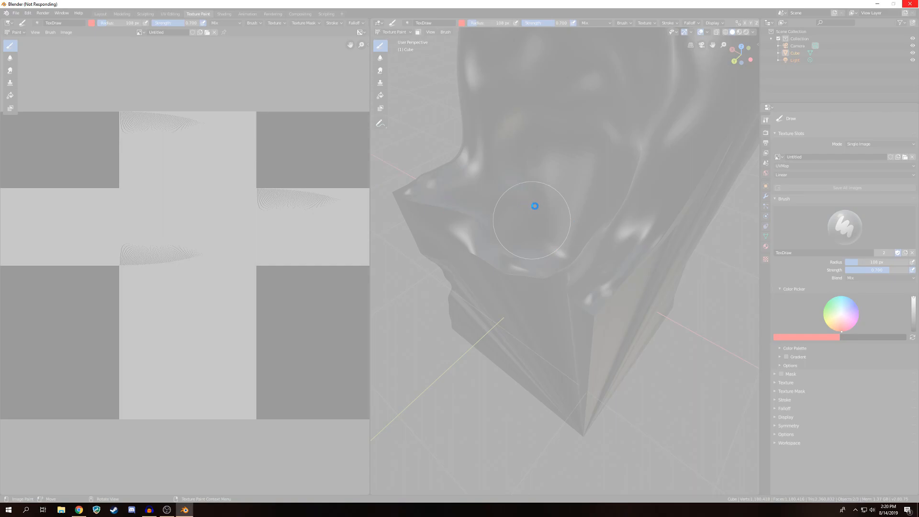
pyautogui.moveTo(585, 266)
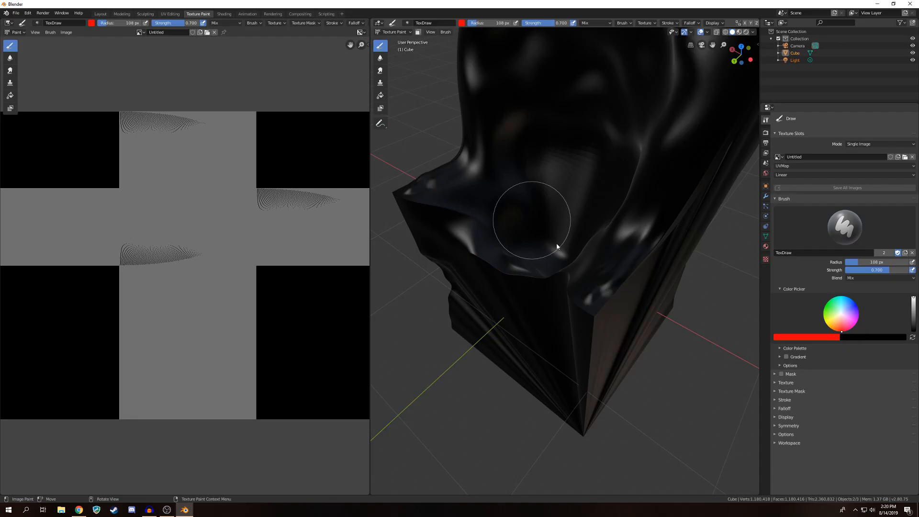
pyautogui.moveTo(554, 240)
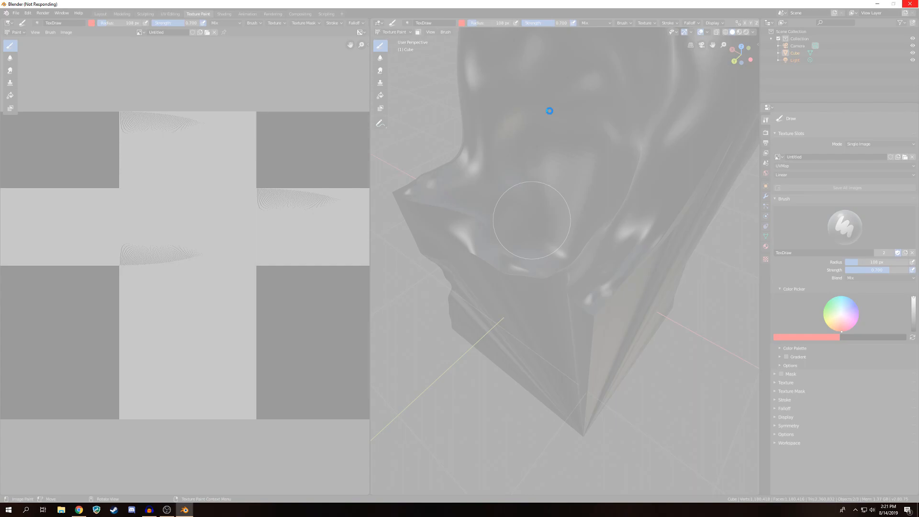
pyautogui.moveTo(691, 243)
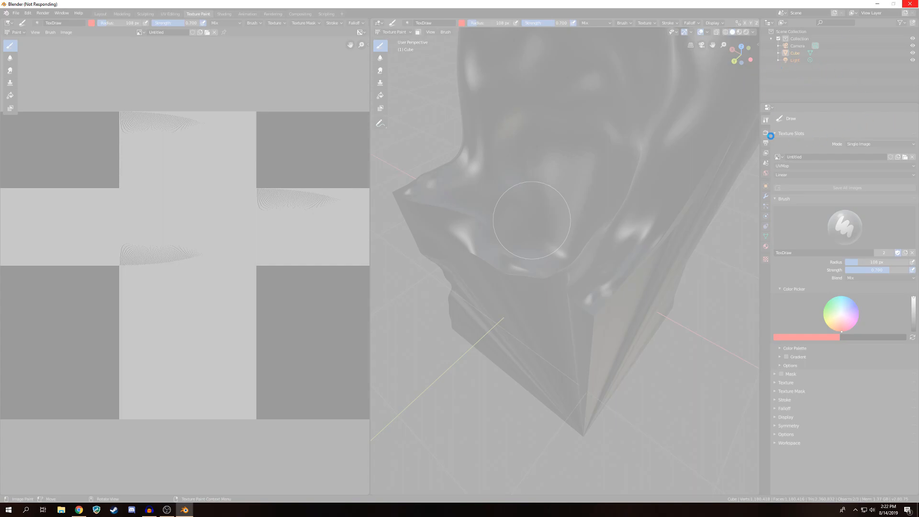
pyautogui.moveTo(2, 482)
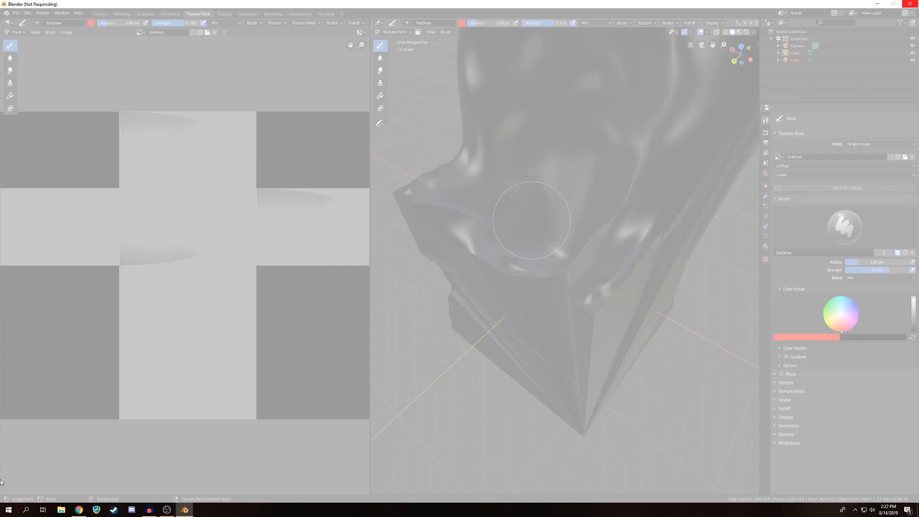